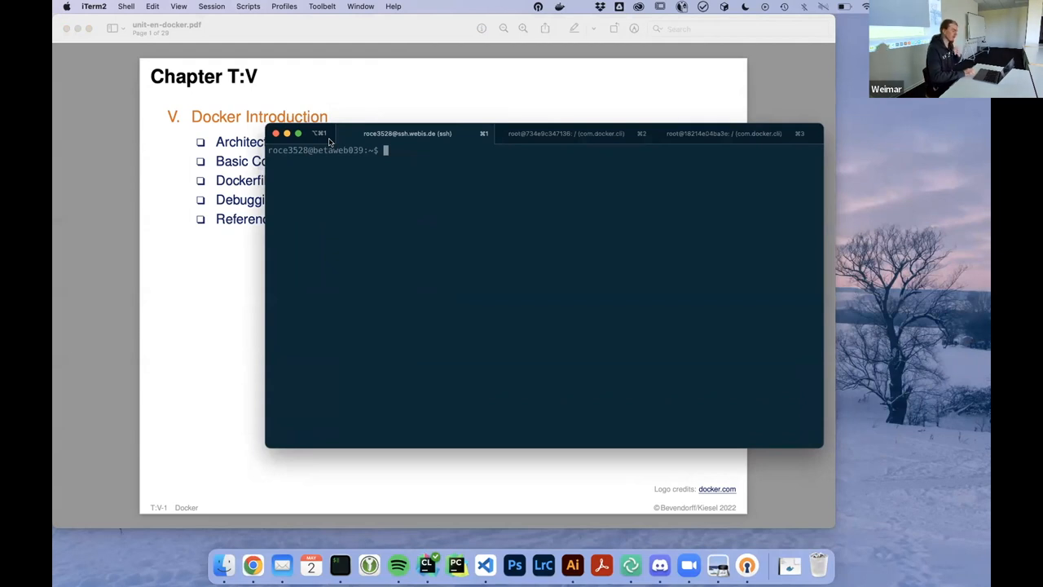
pyautogui.moveTo(403, 225)
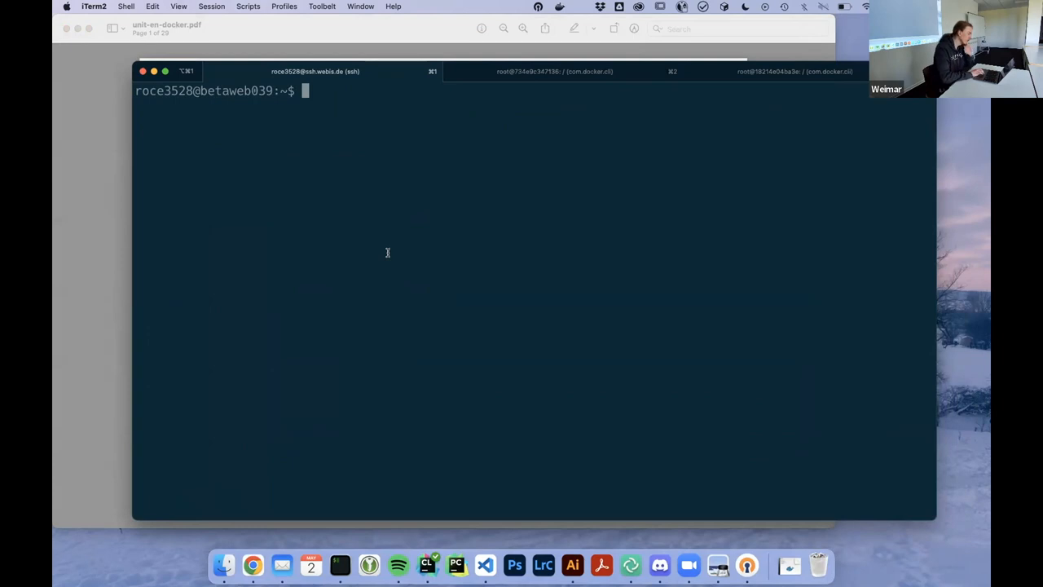
# Run python --version on the login node (Python 3.8.10) and begin an srun command.
pyautogui.write('p')
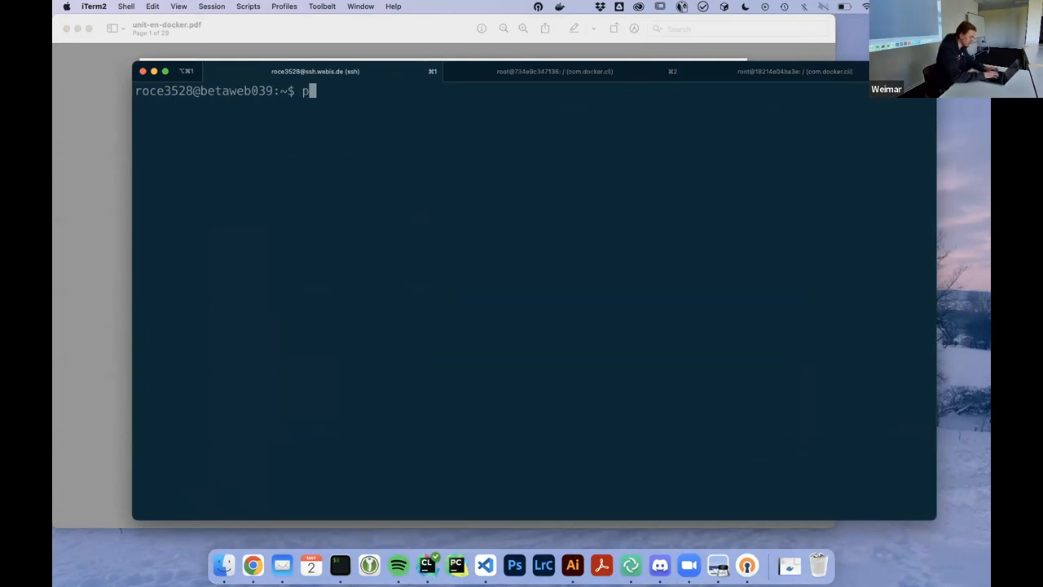
pyautogui.write('ython --version')
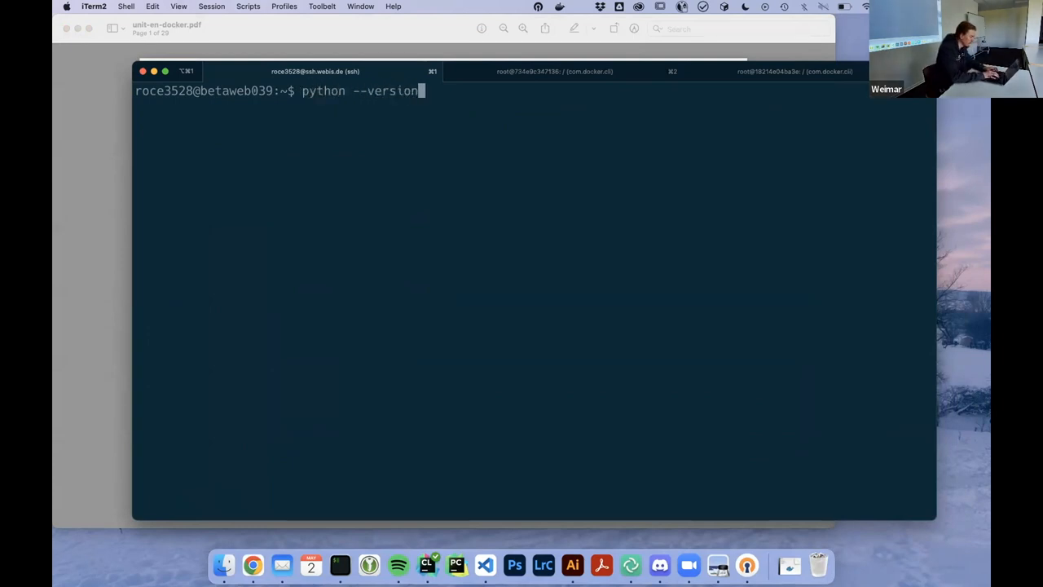
pyautogui.press('Return')
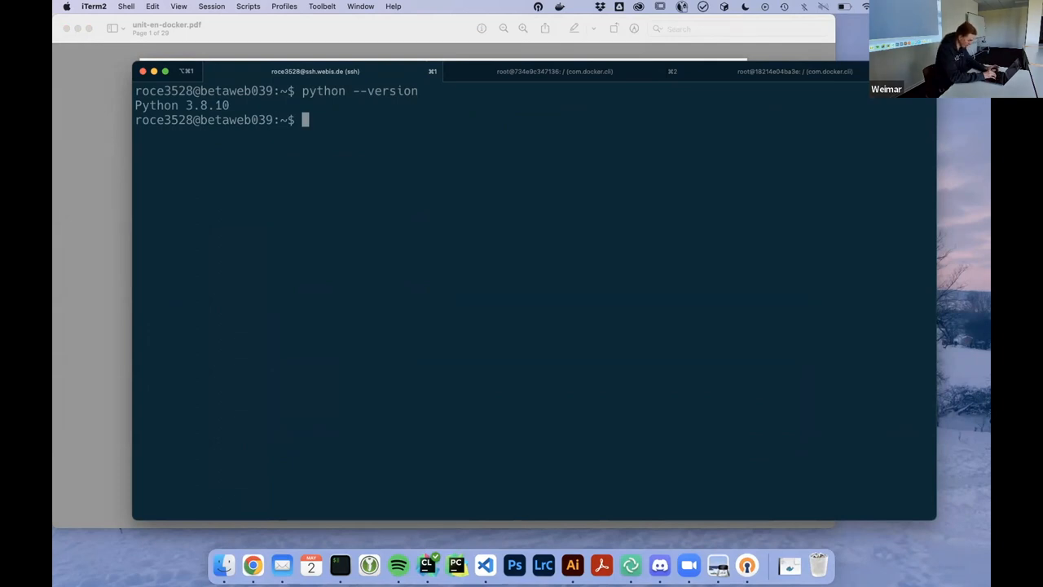
pyautogui.write('sru')
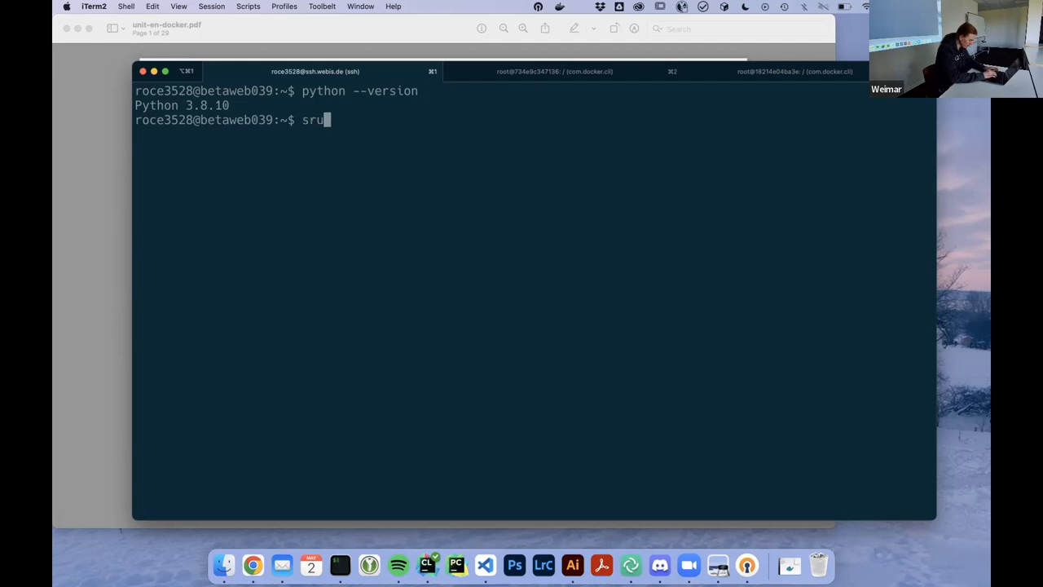
pyautogui.write('n')
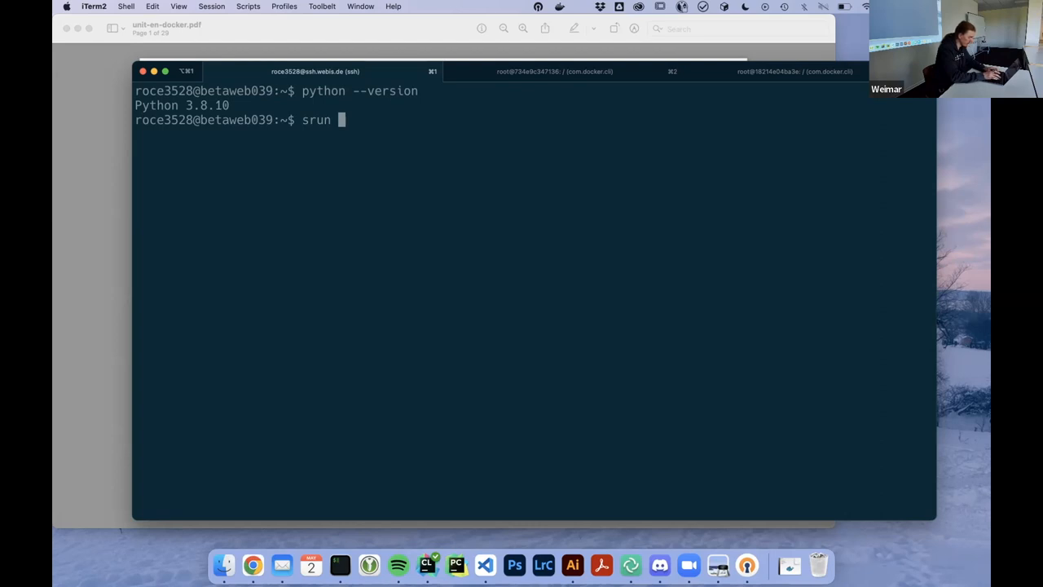
# Start an interactive bash shell on a compute node with srun --pty bash -i.
pyautogui.write('--pty')
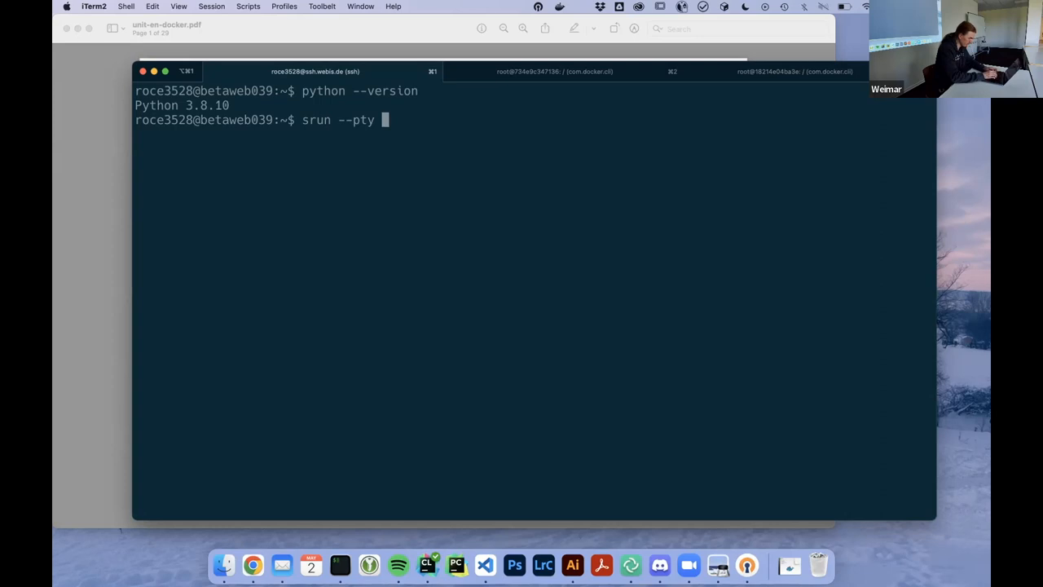
pyautogui.write('bash -i')
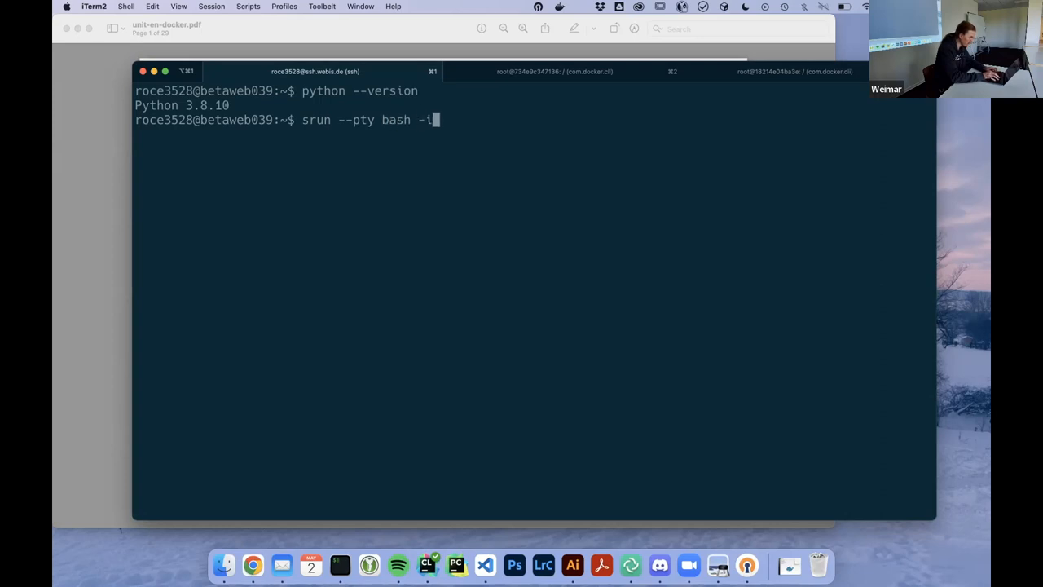
pyautogui.press('Return')
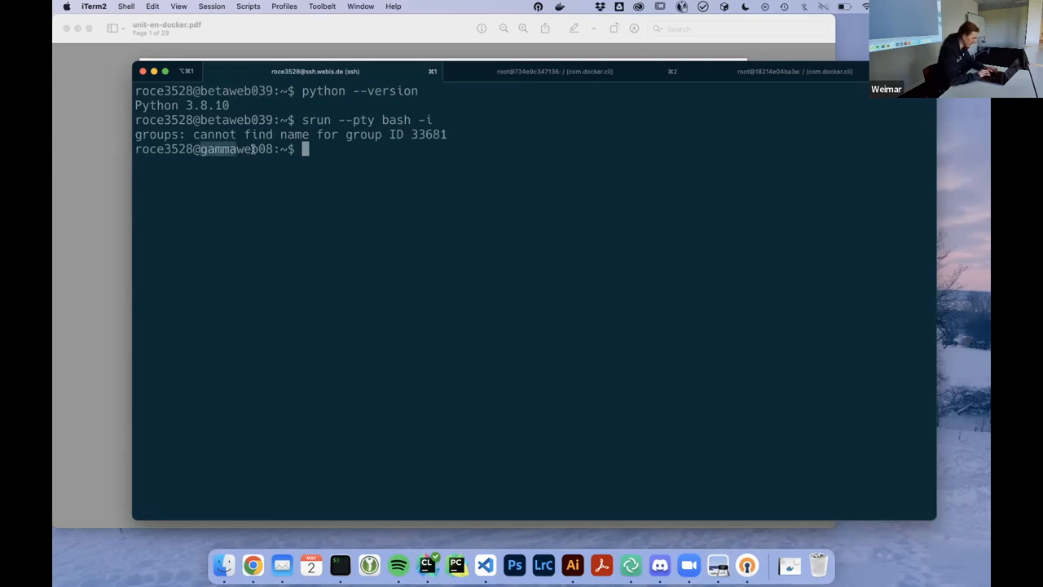
pyautogui.moveTo(344, 199)
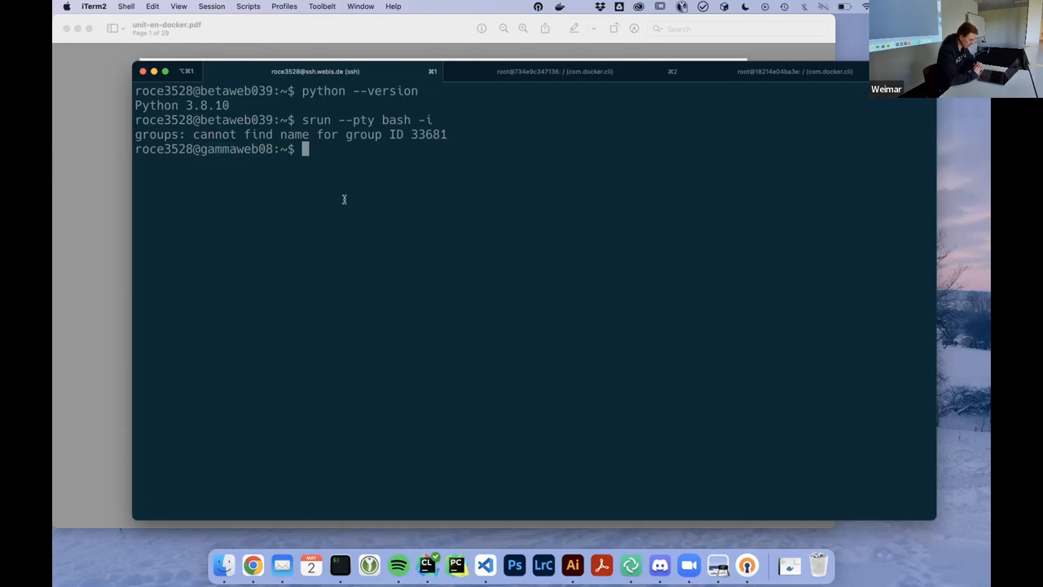
# Try python, python3 (3.8.10) and python3.10 on the compute node, finding only 3.8.10.
pyautogui.write('pytho')
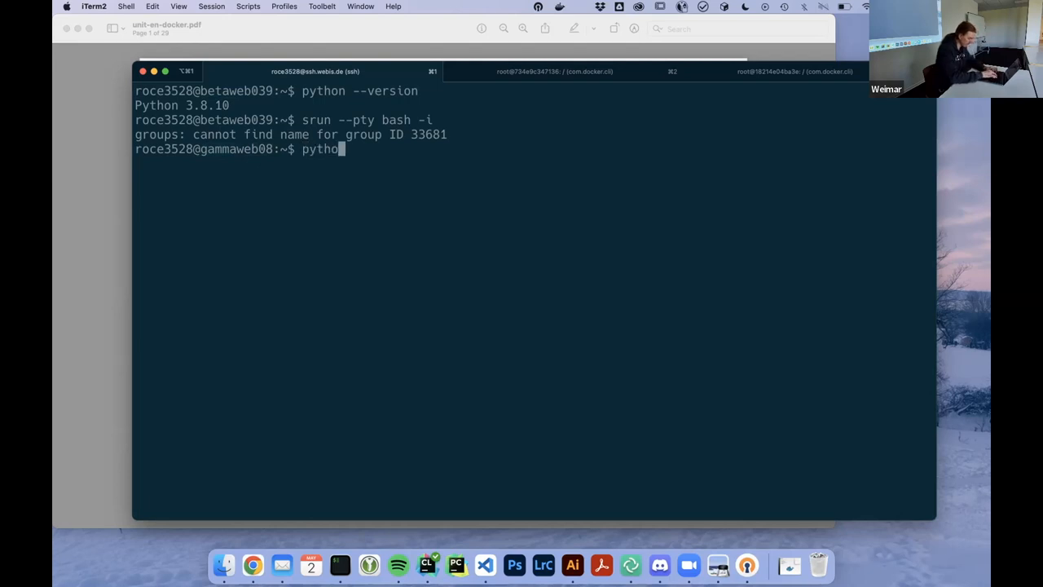
pyautogui.press('Return')
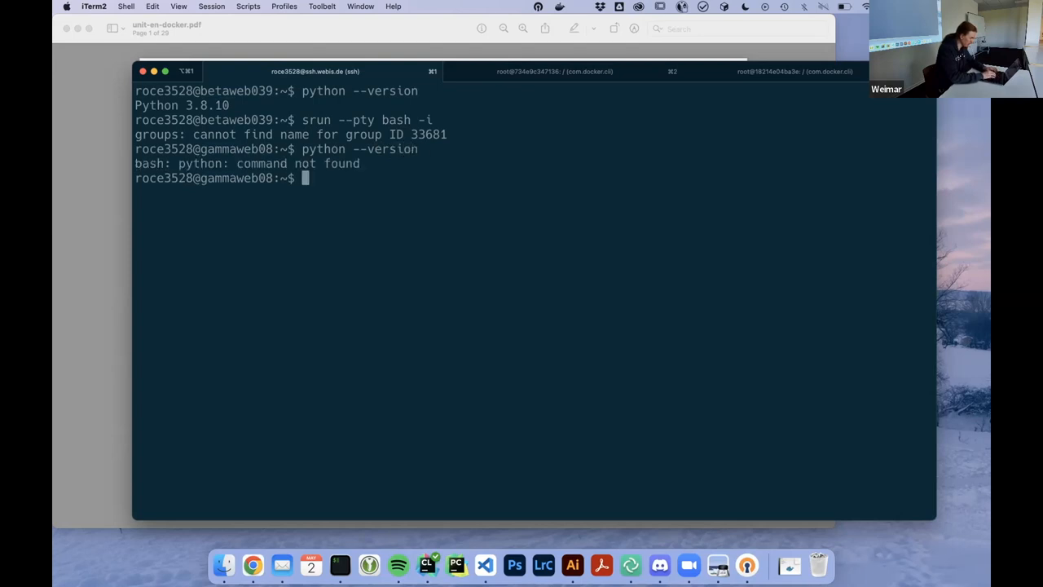
pyautogui.write('python --version')
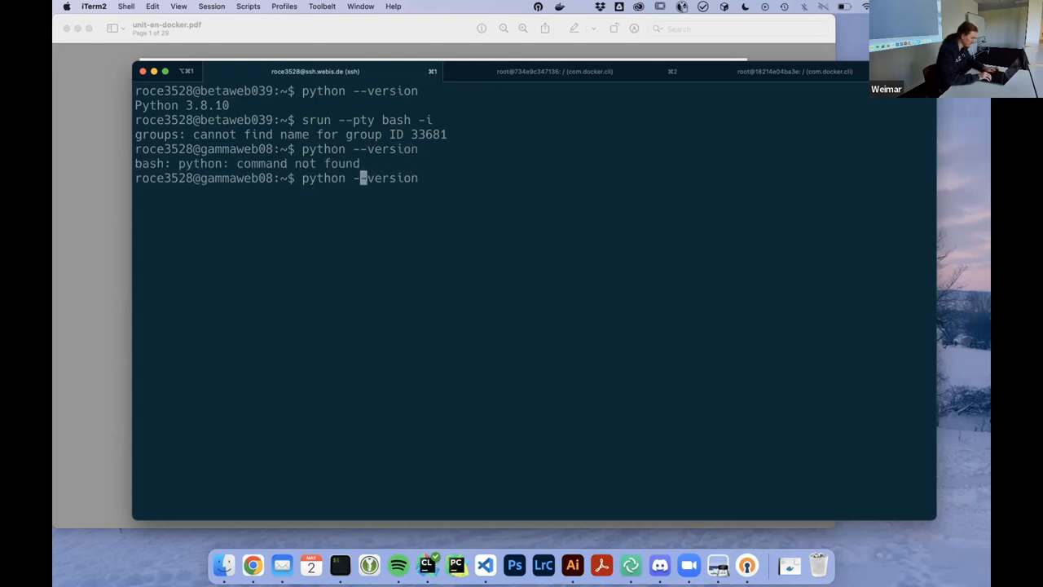
pyautogui.write('3')
pyautogui.press('Return')
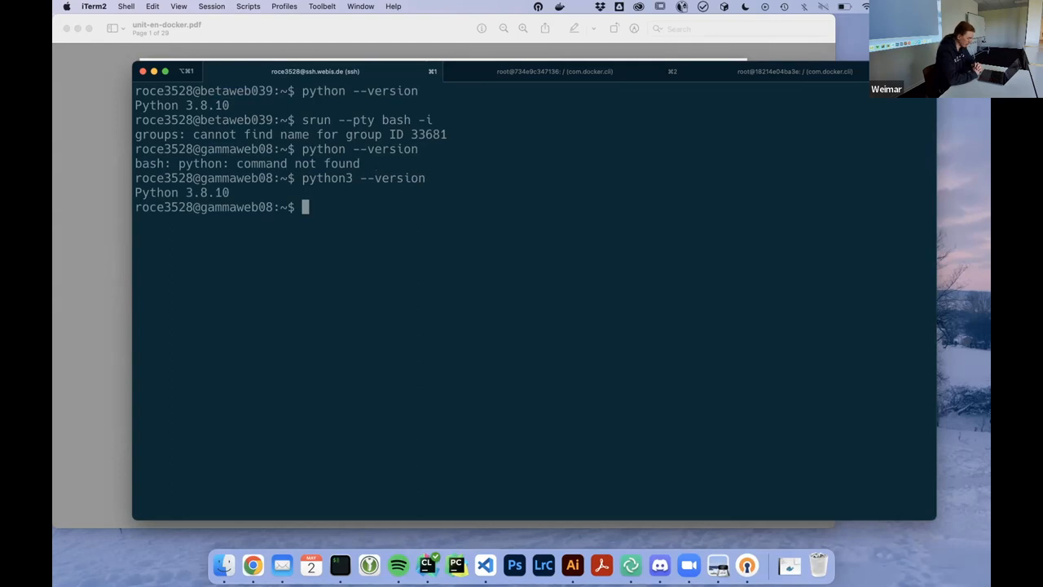
pyautogui.write('python')
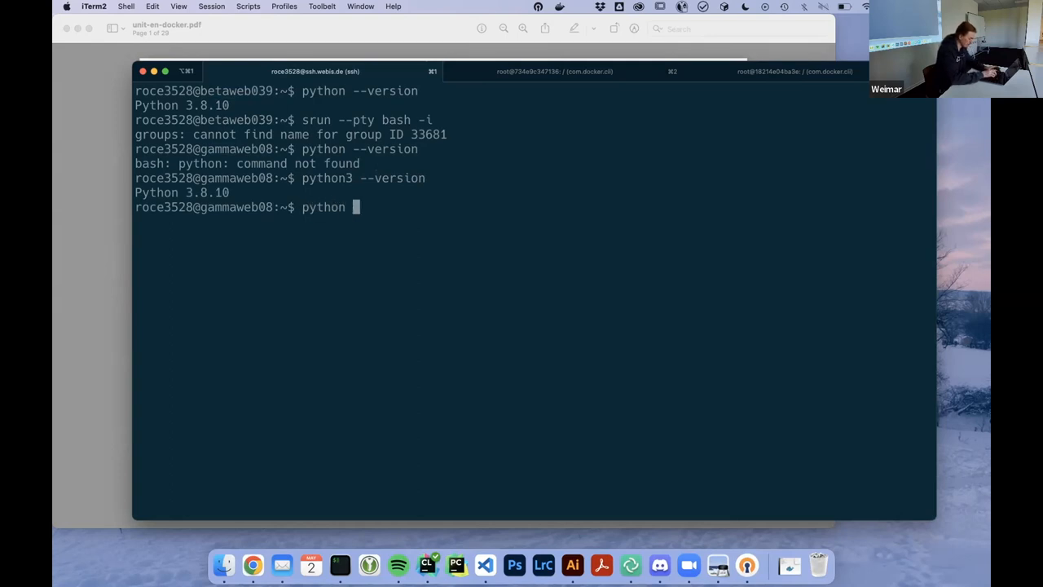
pyautogui.press('Return')
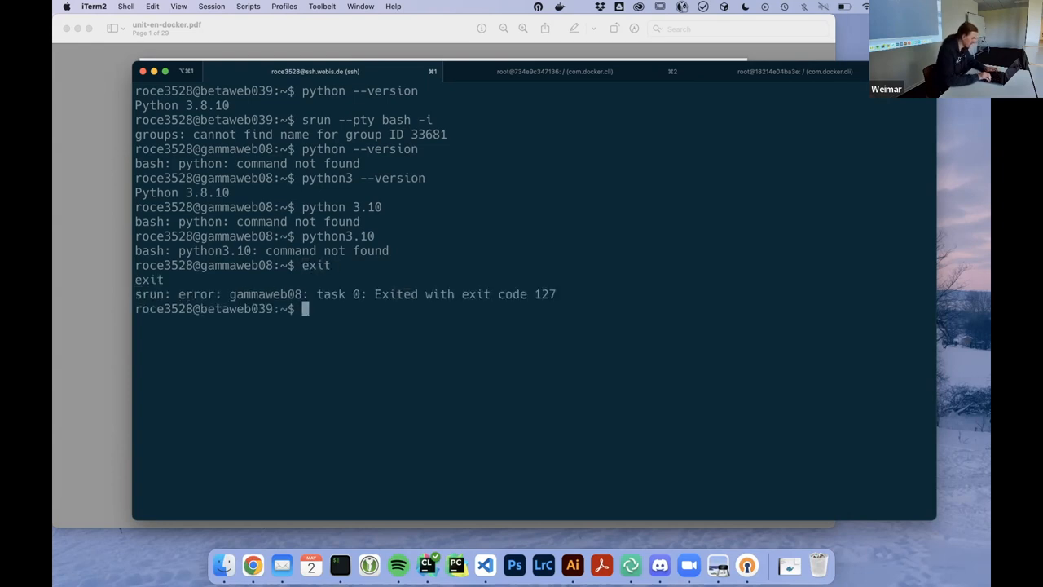
# Launch an sh shell via srun with --container-image=python:3.10-alpine.
pyautogui.write('srun --pty bash -i')
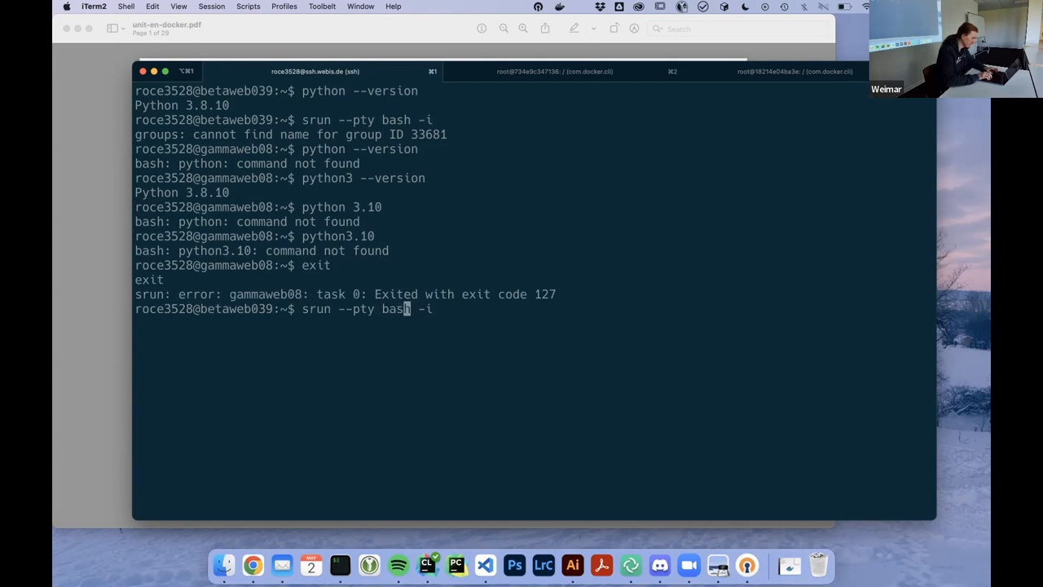
pyautogui.write('--conta')
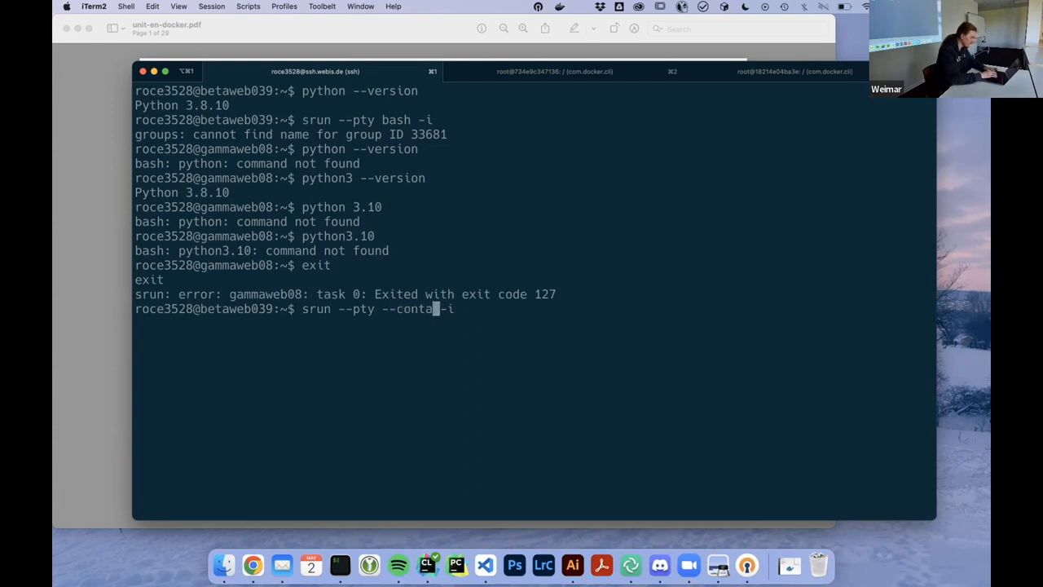
pyautogui.write('iner')
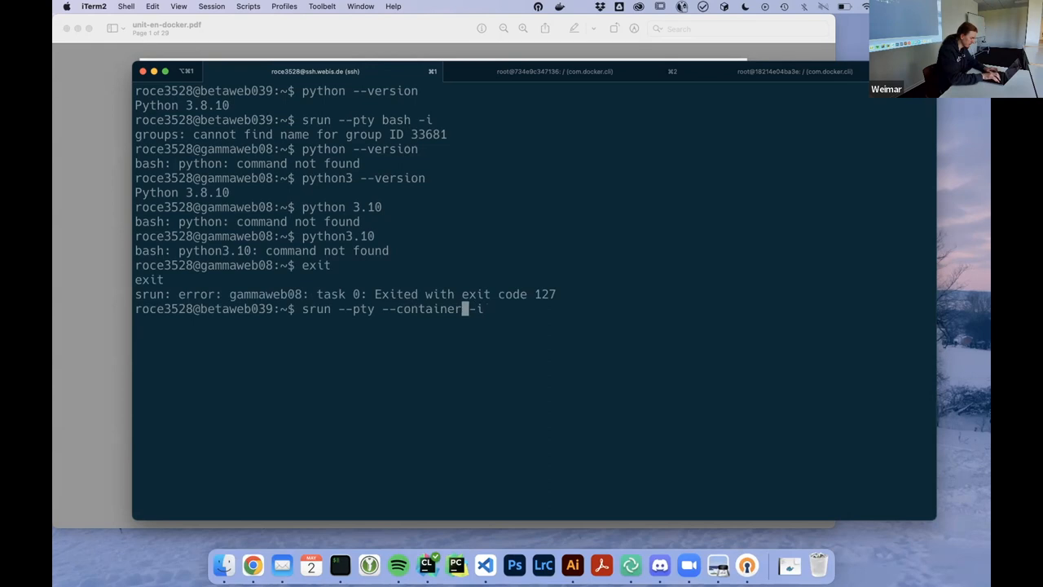
pyautogui.write('-image=')
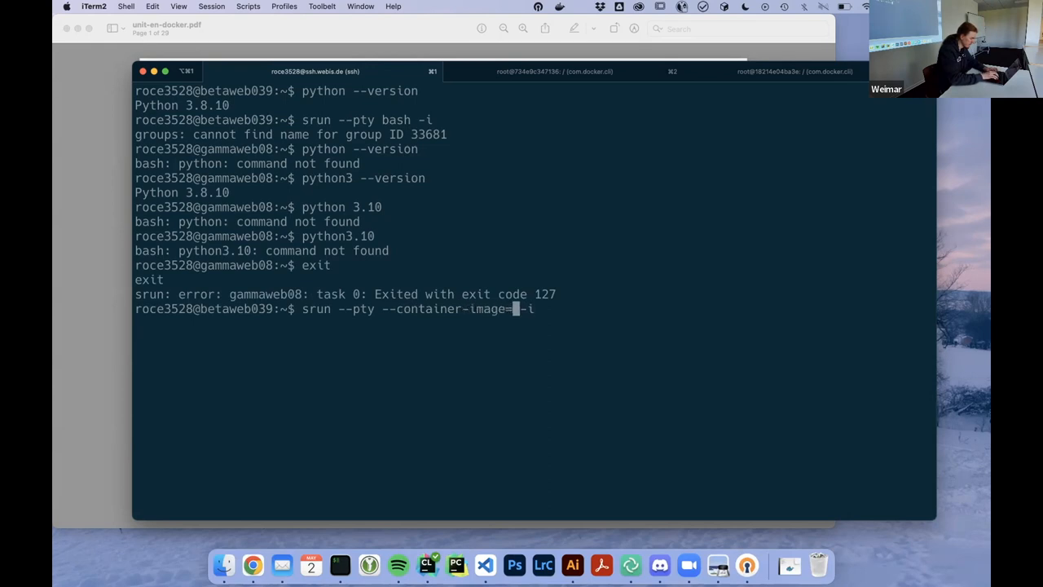
pyautogui.write('python:')
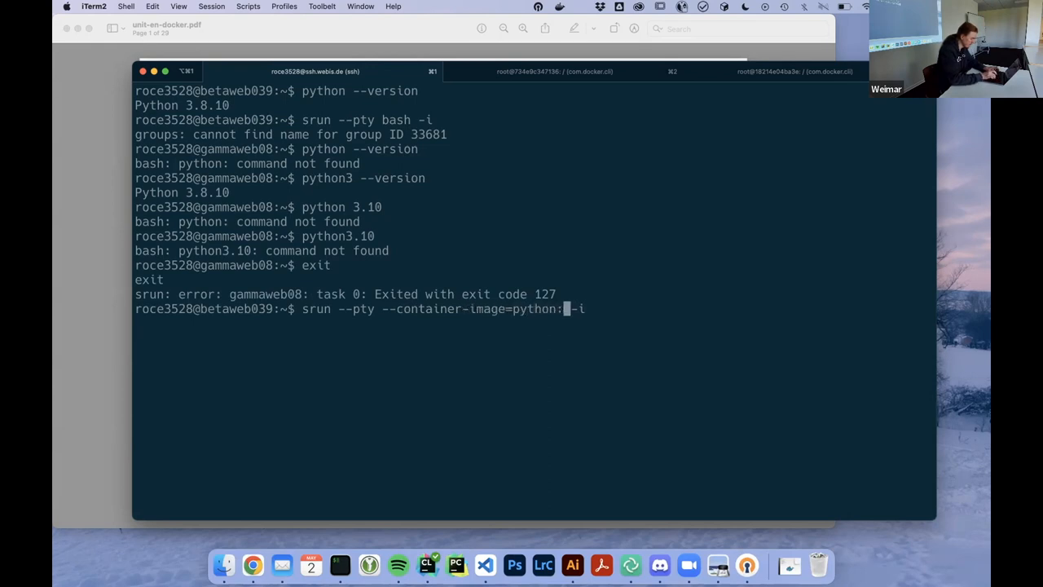
pyautogui.write('3.10-al')
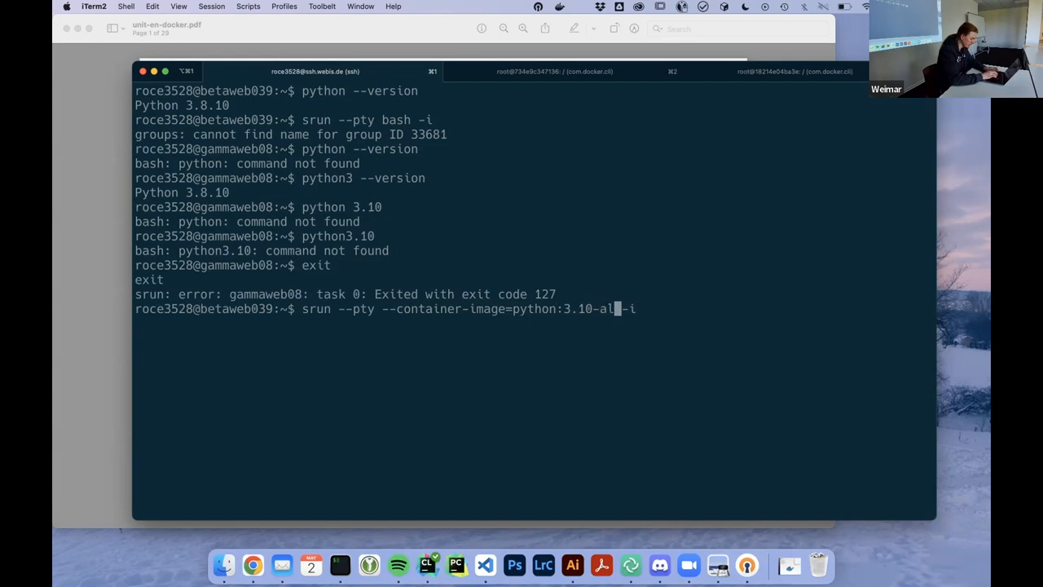
pyautogui.write('pine')
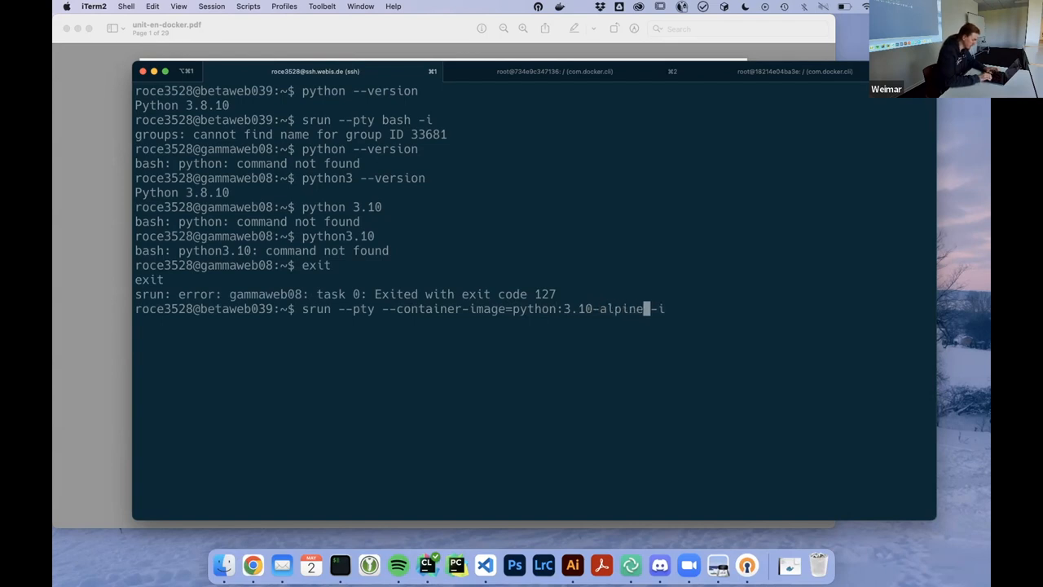
pyautogui.write('sh')
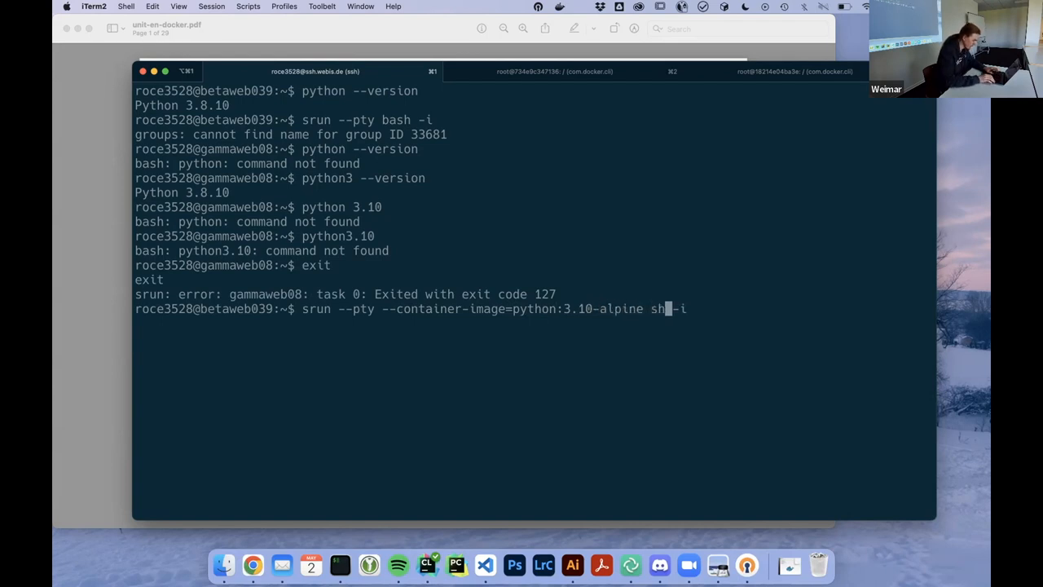
pyautogui.press('Return')
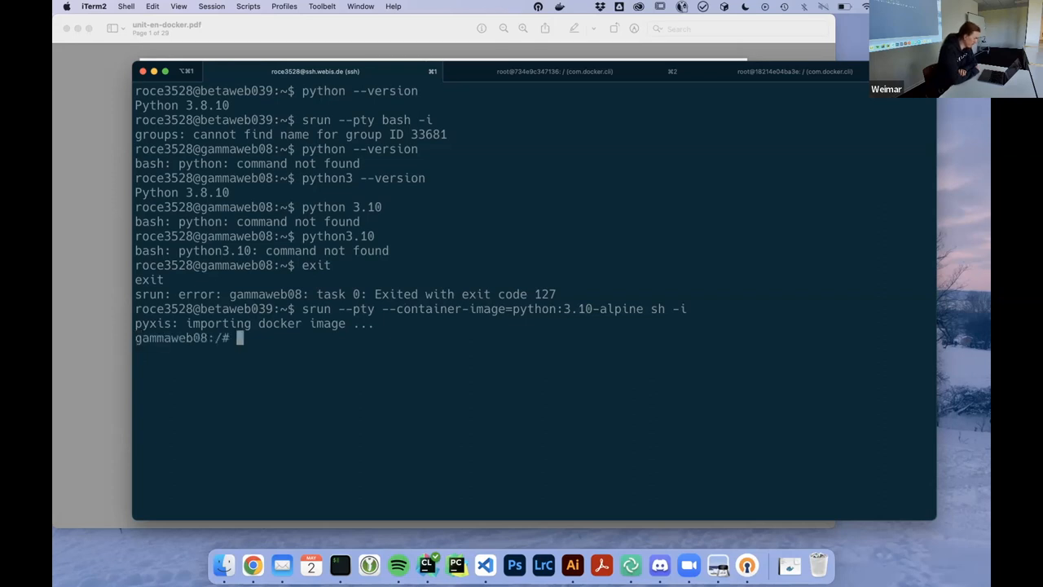
# Run python3 --version inside the python:3.10-alpine container.
pyautogui.write('p')
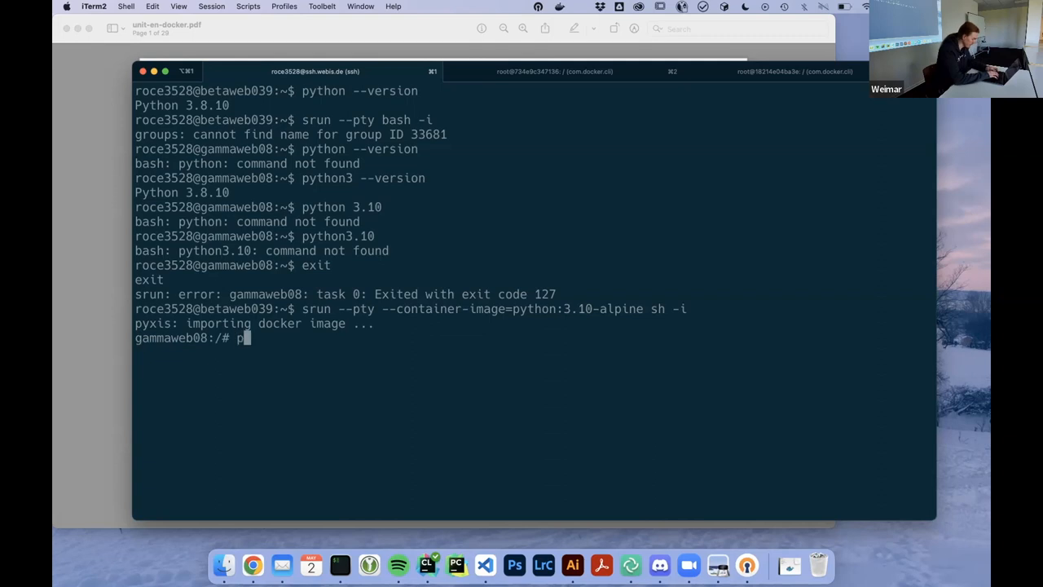
pyautogui.write('ython3 --v')
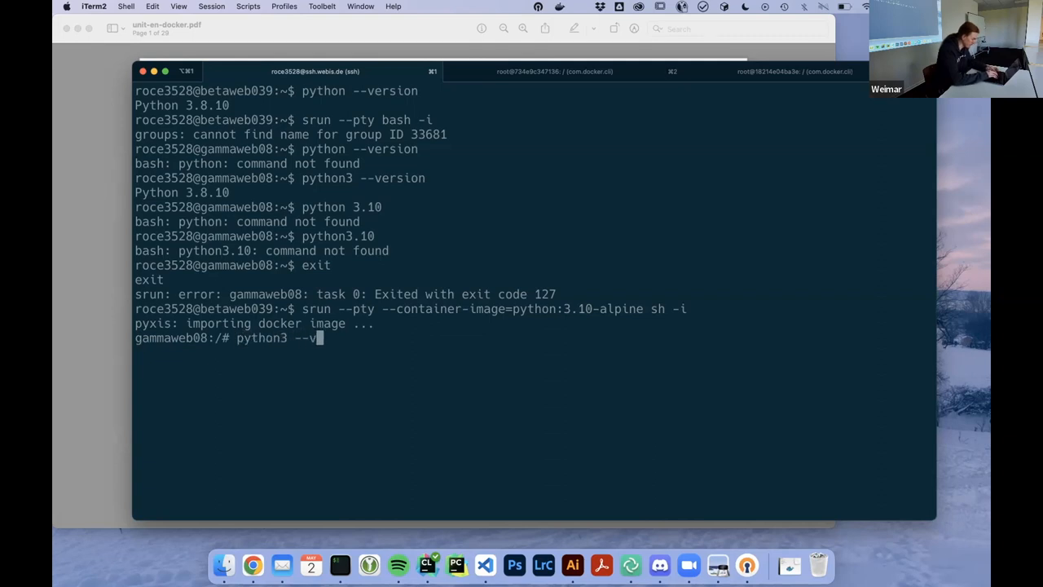
pyautogui.press('Return')
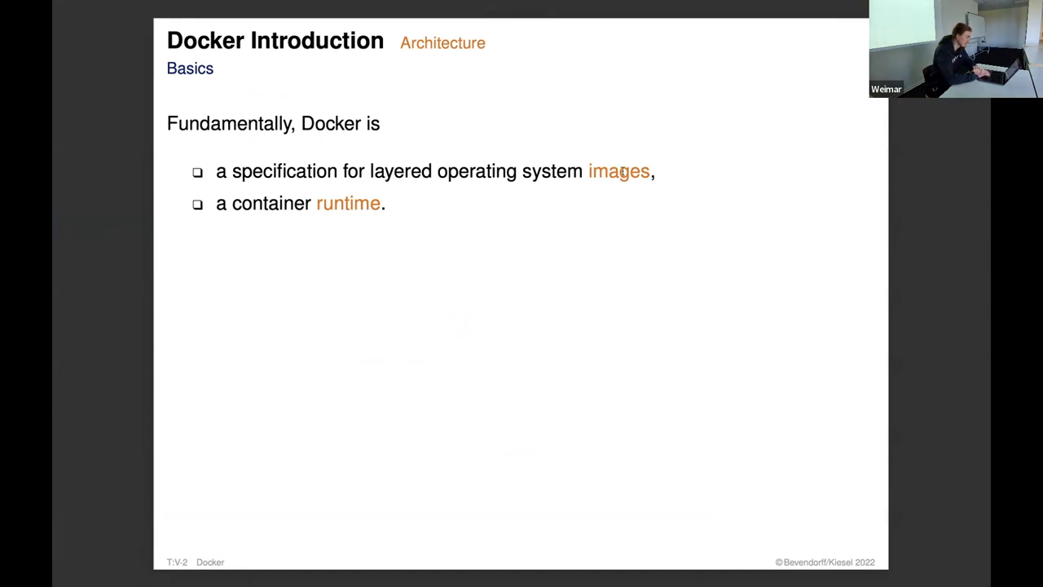
pyautogui.moveTo(336, 189)
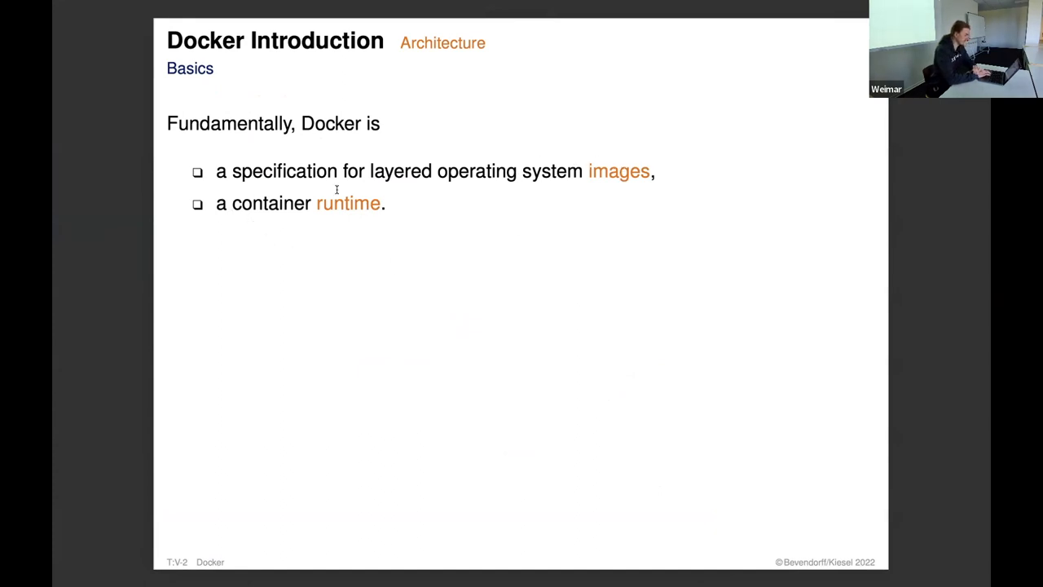
pyautogui.moveTo(655, 223)
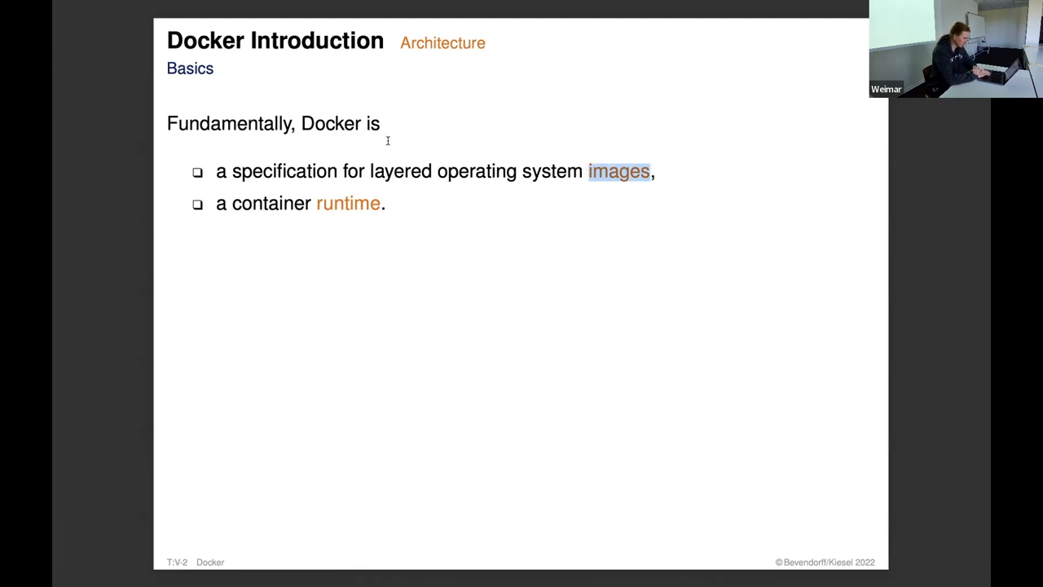
pyautogui.moveTo(225, 176)
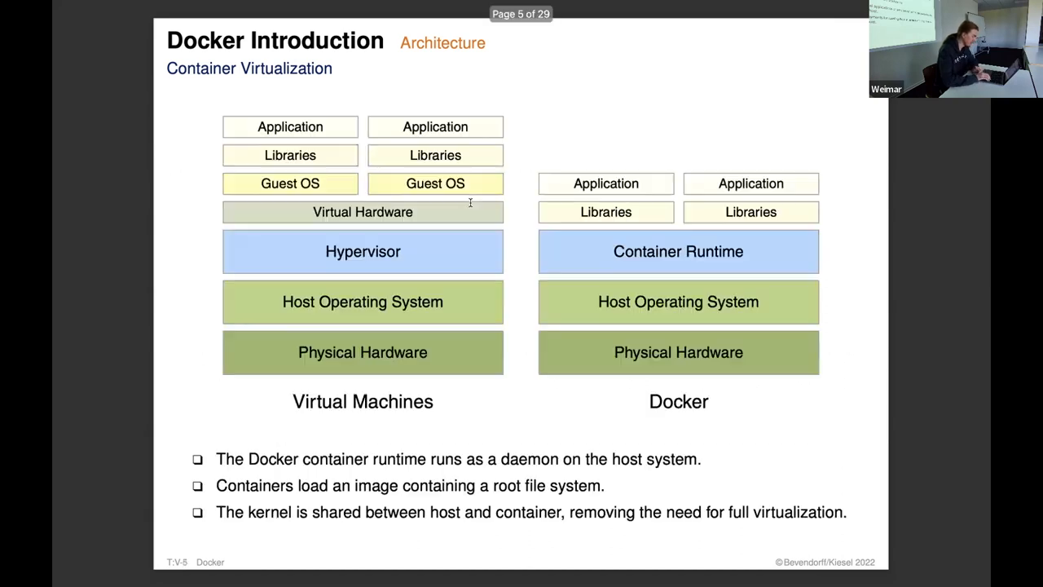
# Page forward from Container Virtualization to the Docker Images slide.
pyautogui.press('Left')
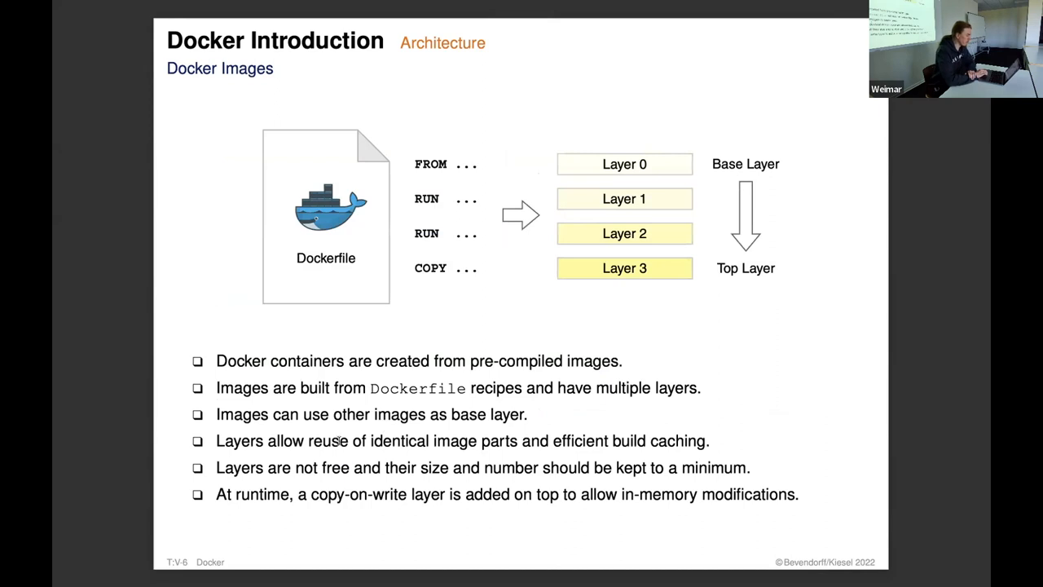
pyautogui.moveTo(603, 336)
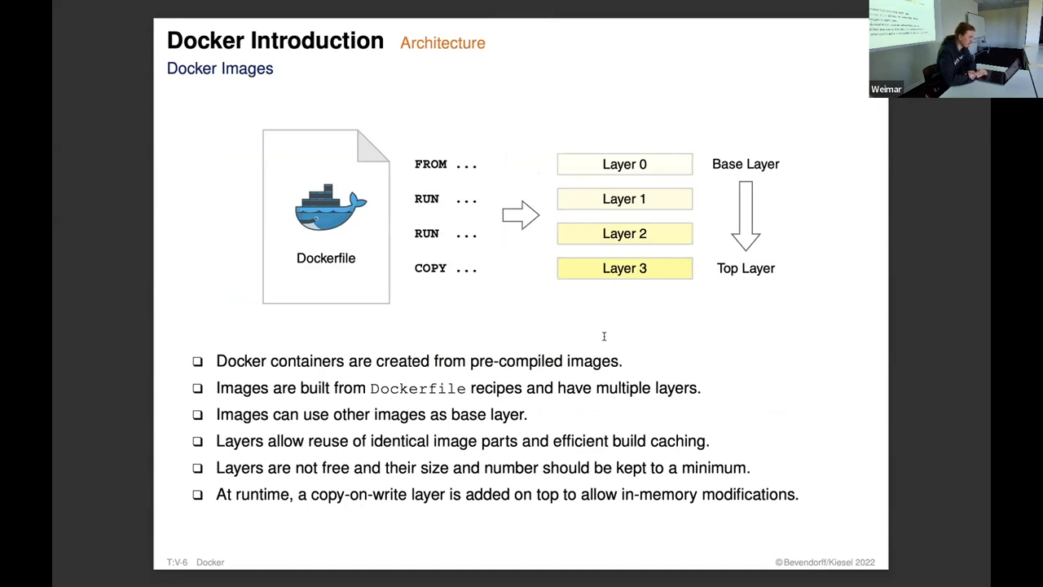
pyautogui.moveTo(423, 171)
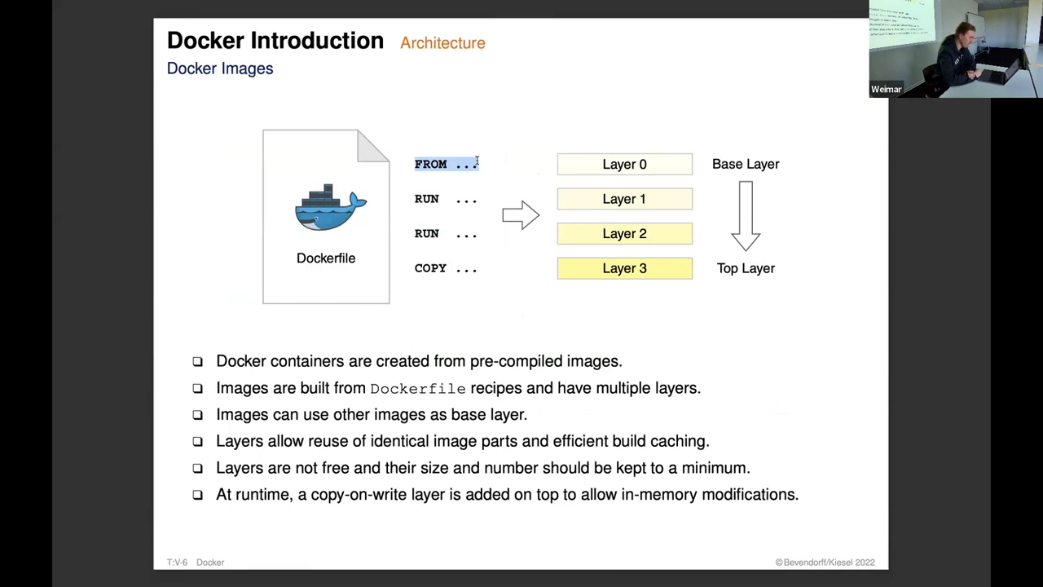
pyautogui.moveTo(433, 215)
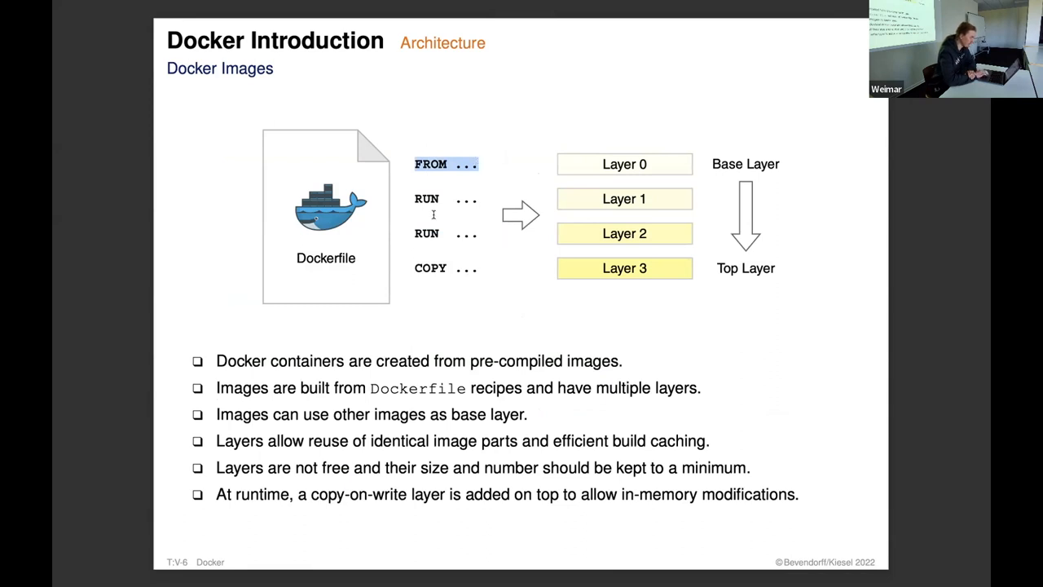
pyautogui.moveTo(427, 231)
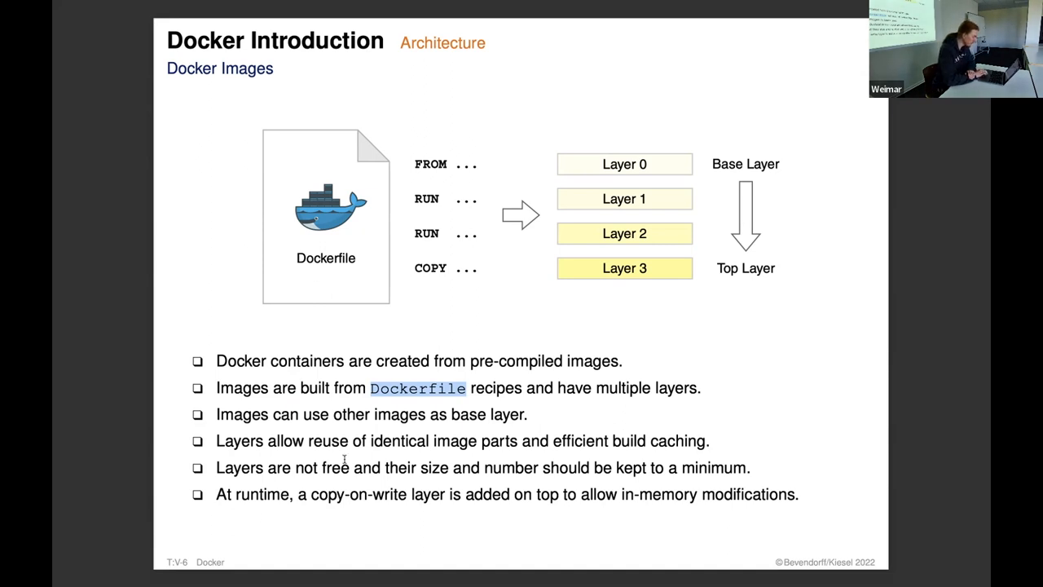
pyautogui.moveTo(518, 205)
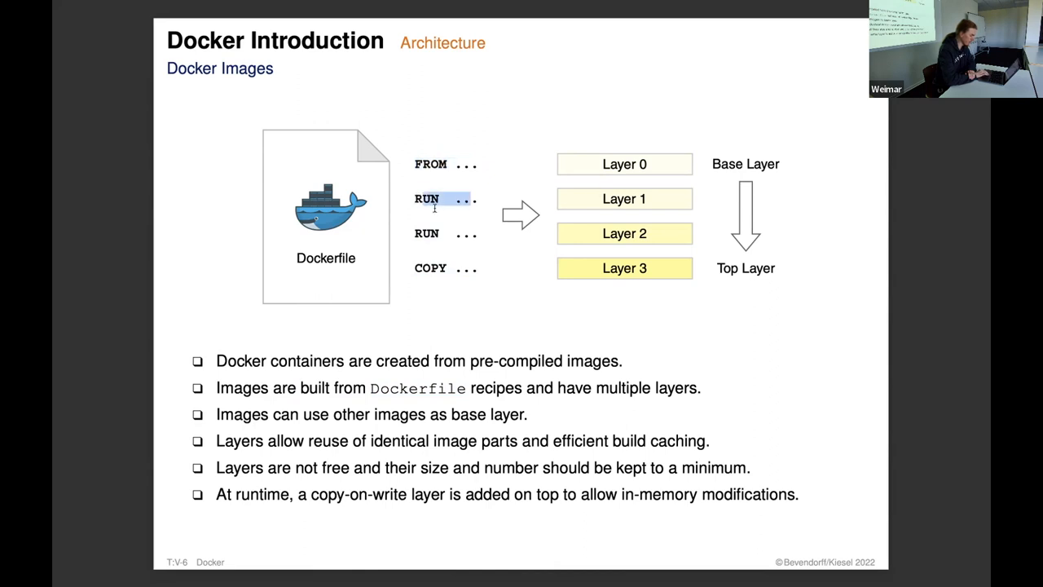
pyautogui.moveTo(603, 189)
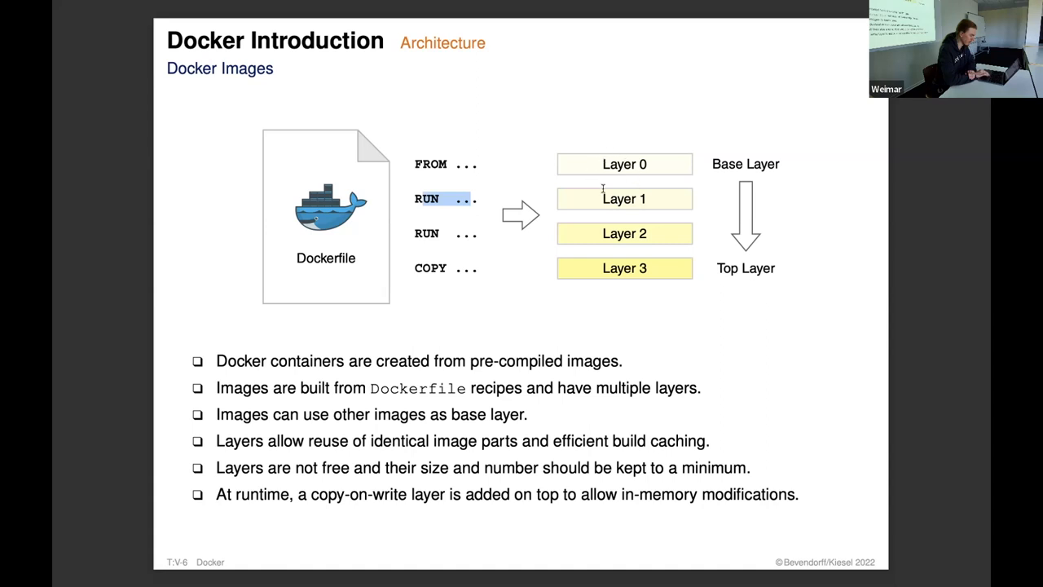
pyautogui.moveTo(609, 225)
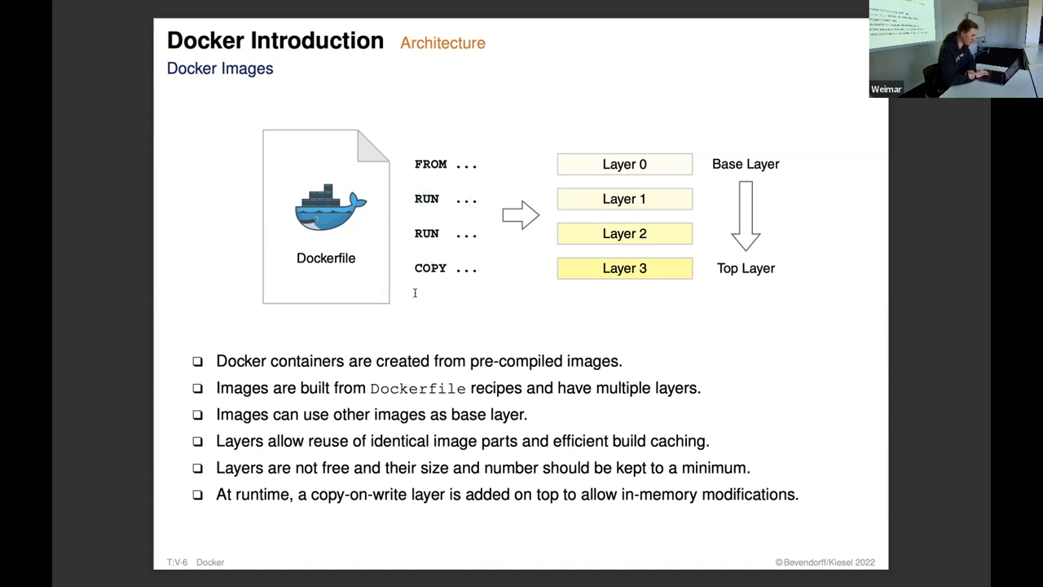
pyautogui.moveTo(753, 295)
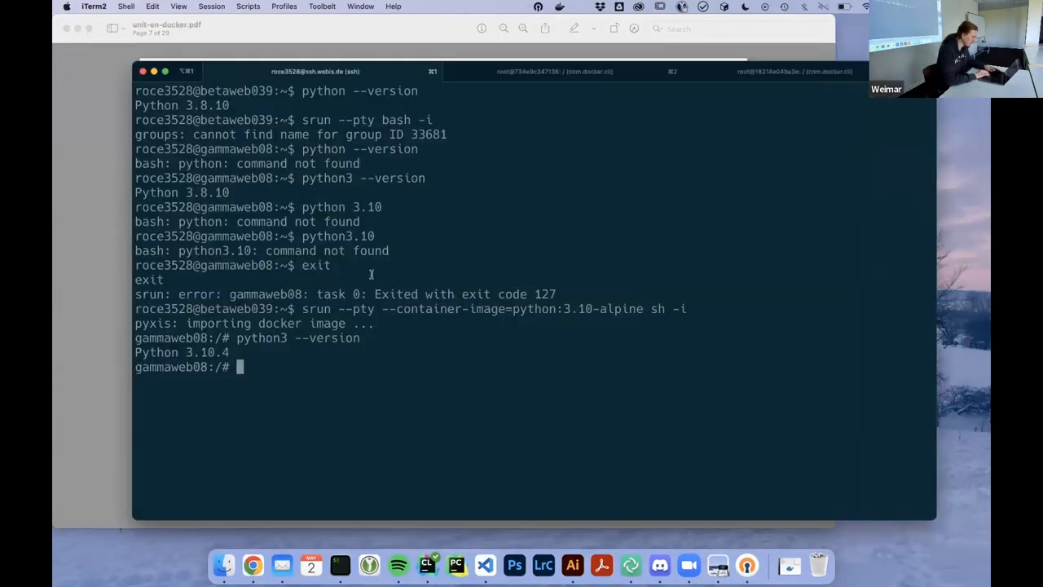
# Run bash in the Alpine container, getting 'bash: not found', and highlight the python:3.10 image tag.
pyautogui.write('python3 --version')
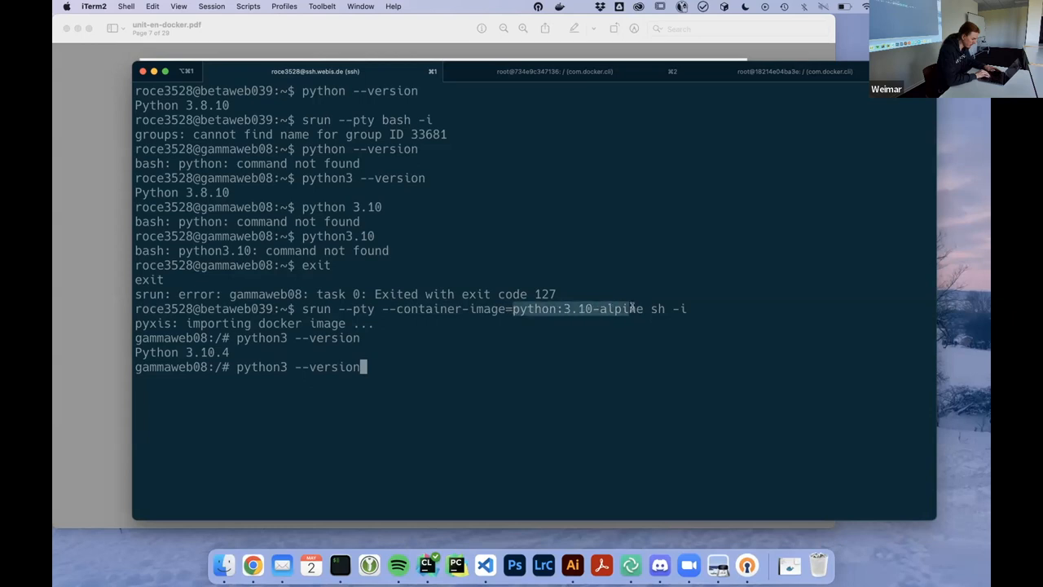
pyautogui.moveTo(636, 308)
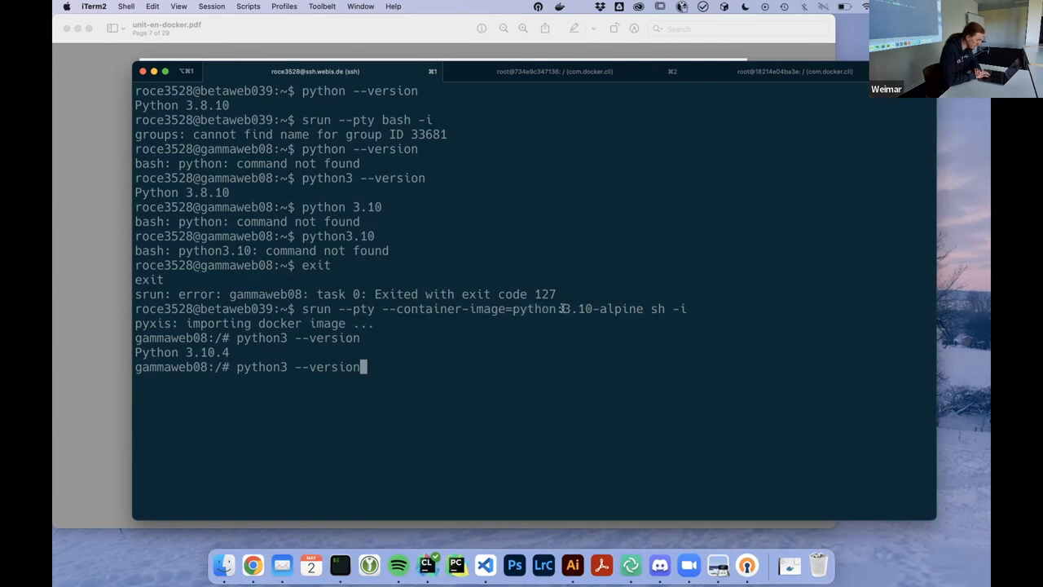
pyautogui.doubleClick(577, 308)
pyautogui.write('bas')
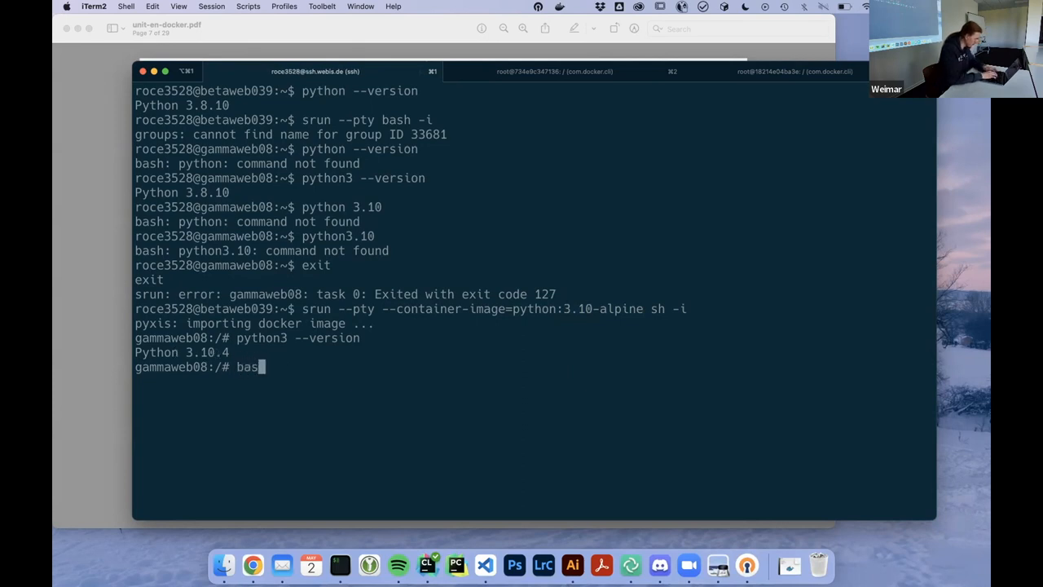
pyautogui.press('Return')
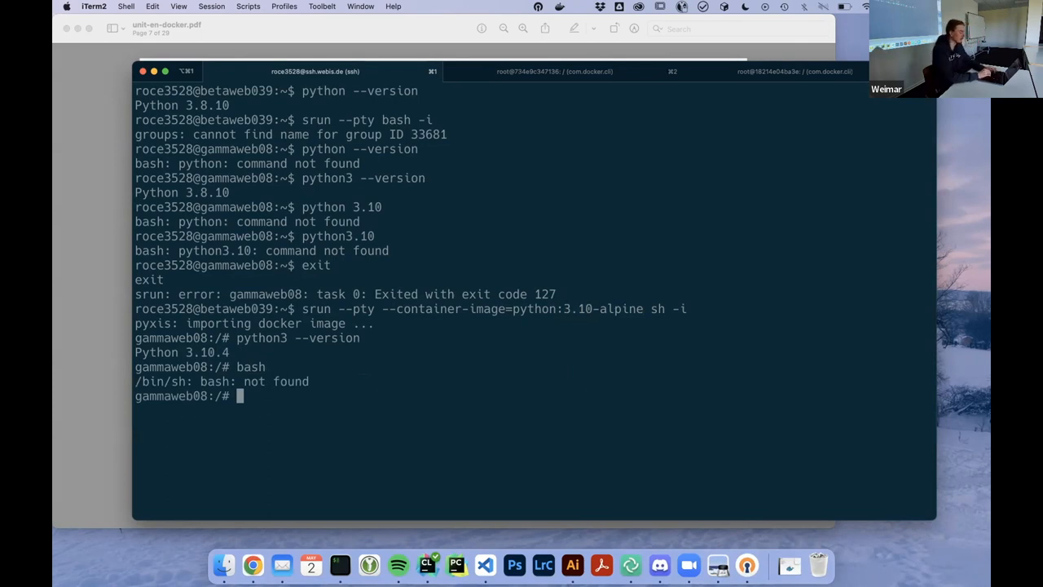
pyautogui.moveTo(487, 350)
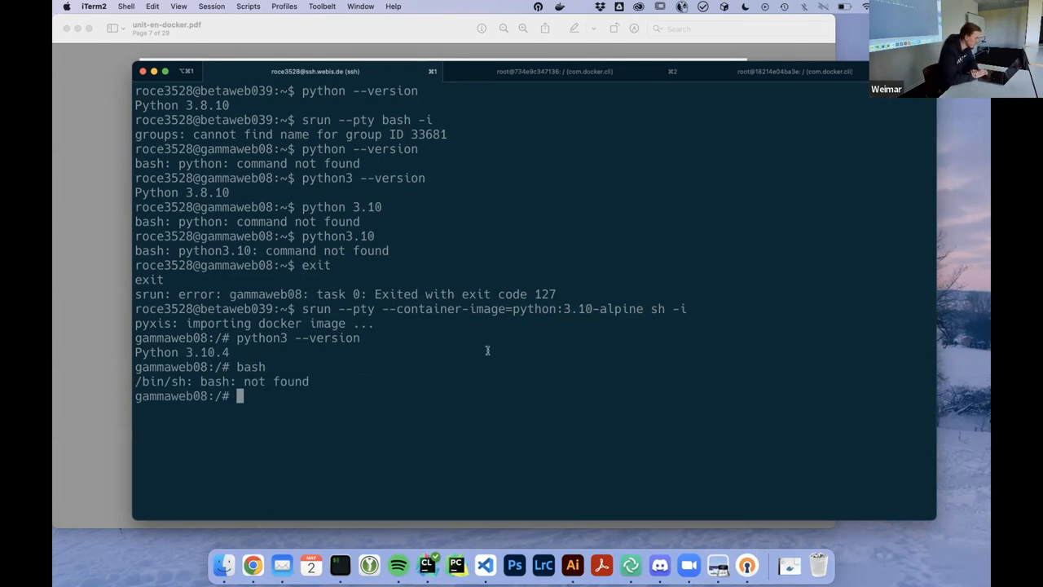
pyautogui.moveTo(103, 339)
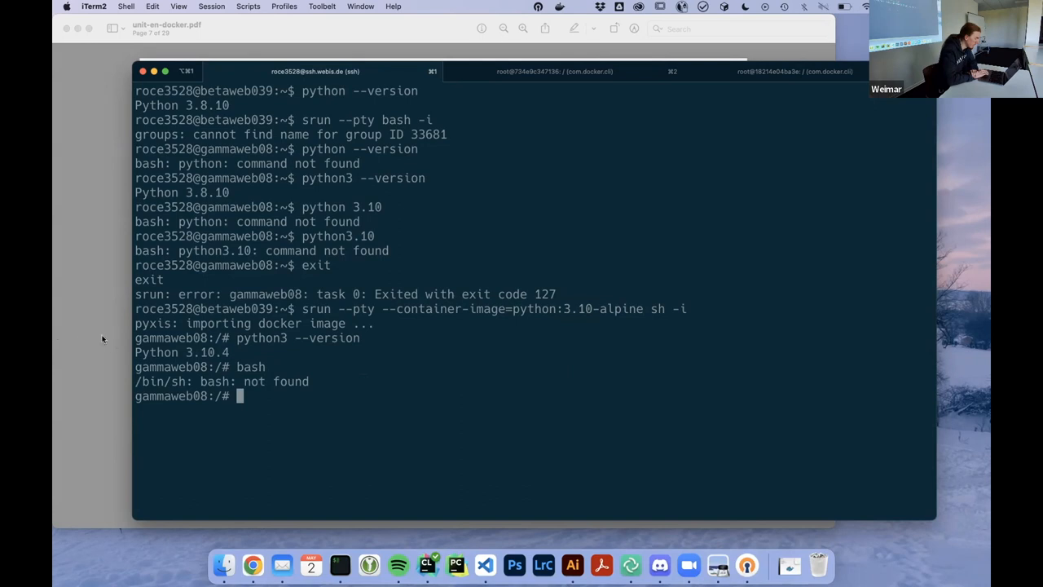
pyautogui.moveTo(409, 316)
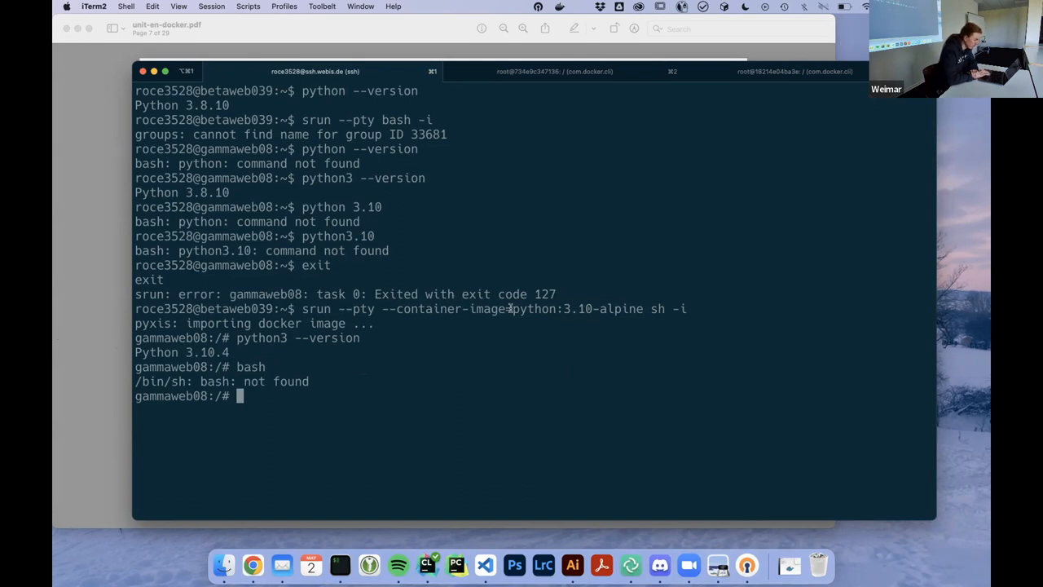
pyautogui.doubleClick(552, 307)
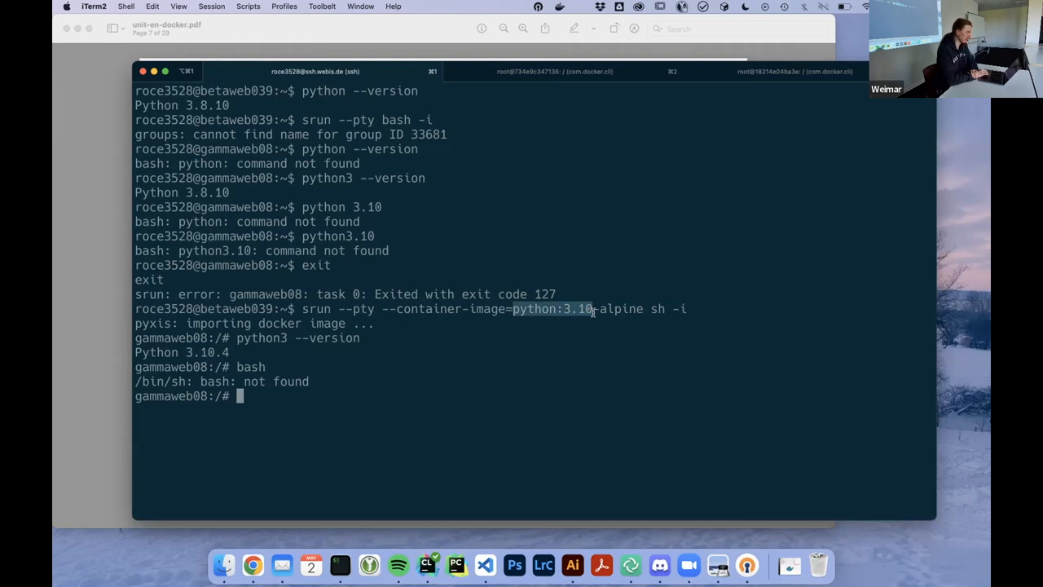
pyautogui.moveTo(554, 379)
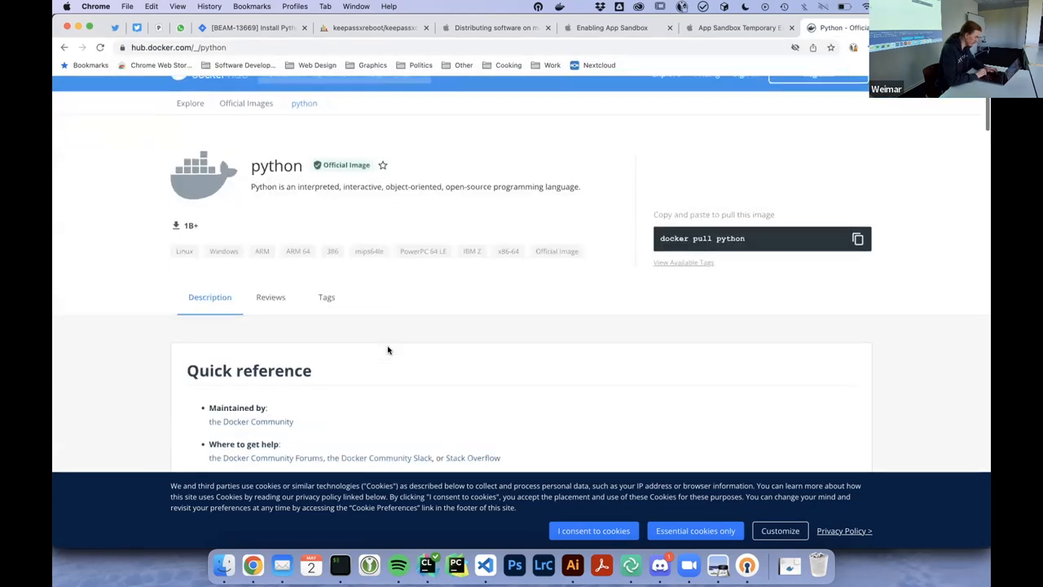
# Scroll the Docker Hub python page to the supported tags list with alpine variants.
pyautogui.scroll(-3)
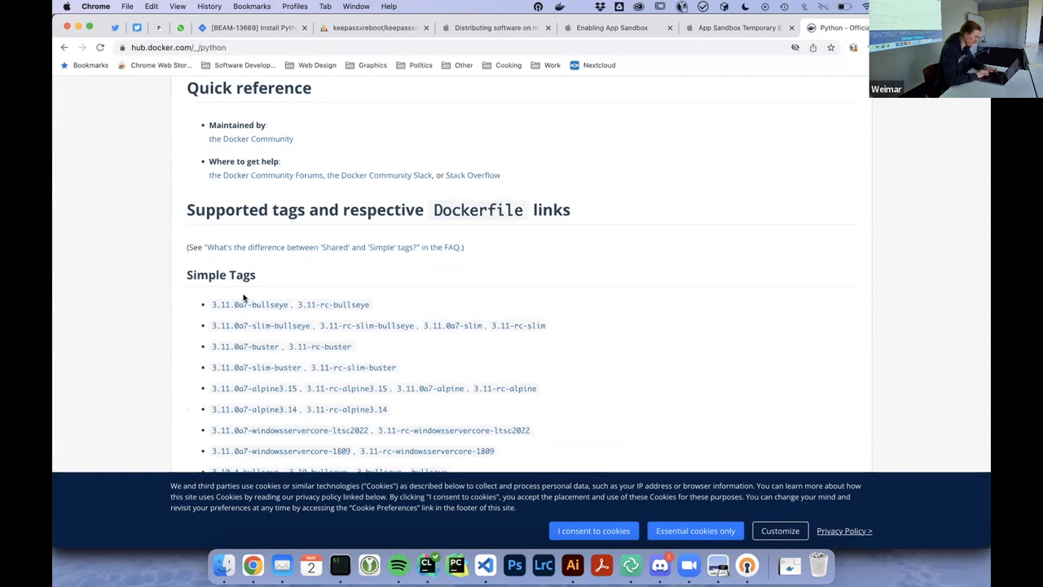
pyautogui.scroll(-3)
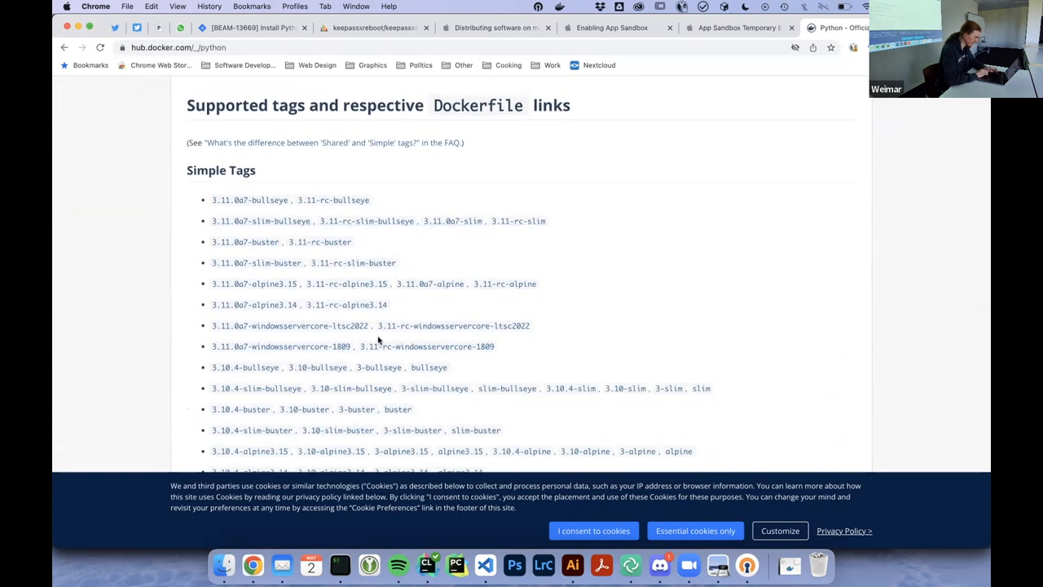
pyautogui.click(717, 564)
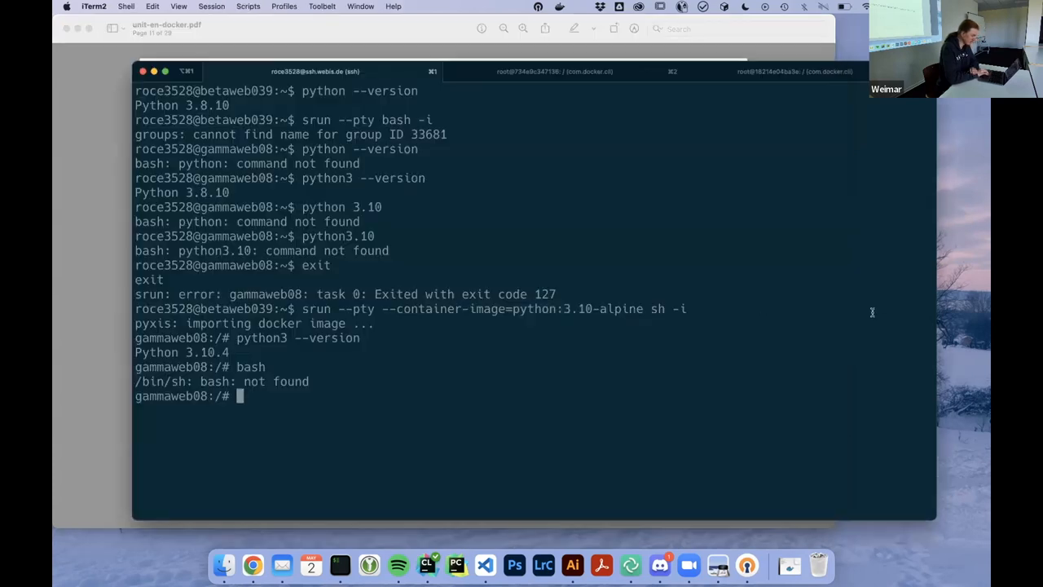
# Exit the container shell and return to the local session.
pyautogui.write('exit')
pyautogui.write('ls')
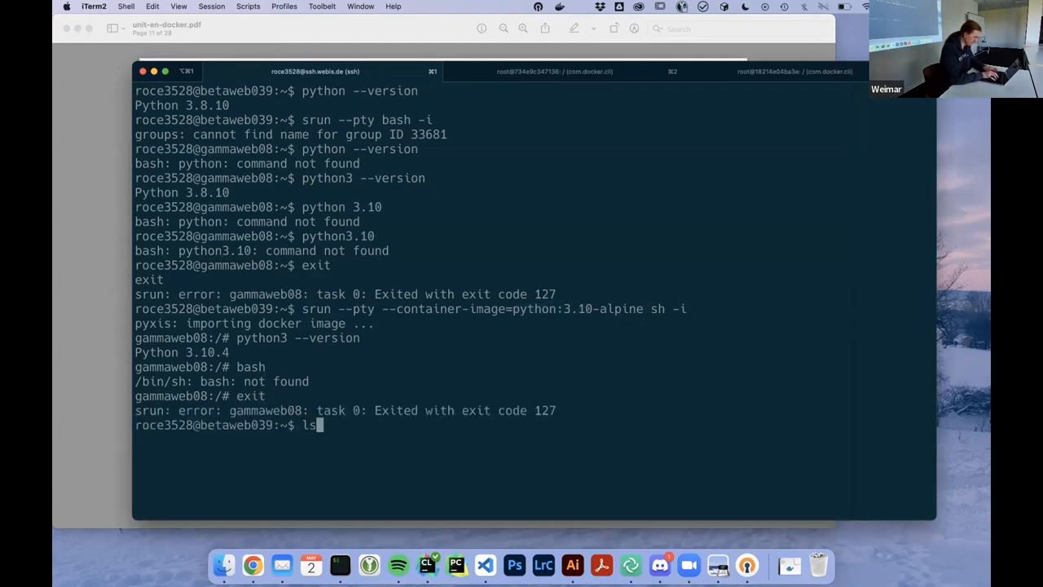
pyautogui.click(554, 72)
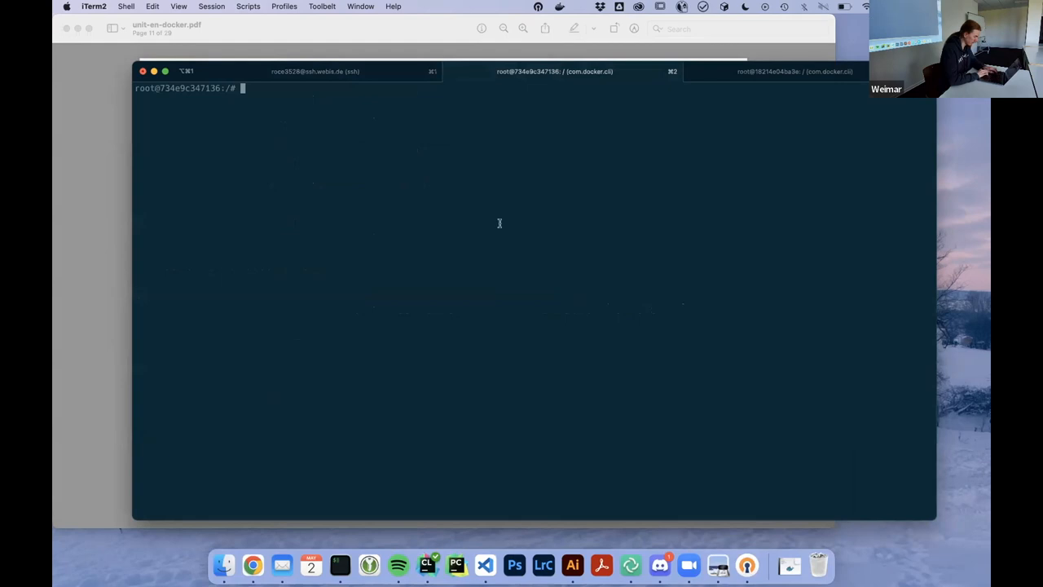
pyautogui.write('exit')
pyautogui.write('cd docker')
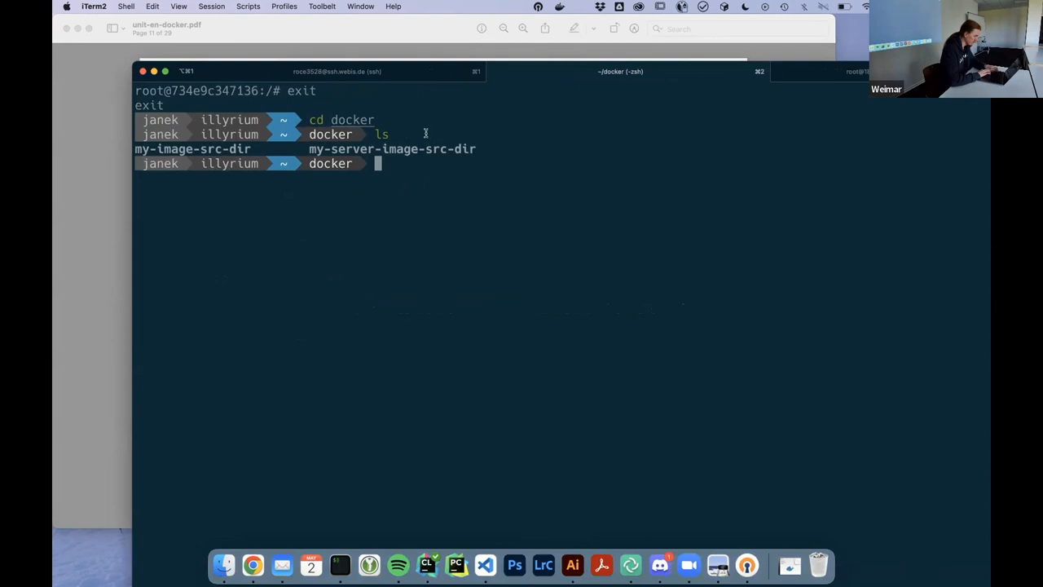
# Try cat my-image-src-dir/ in the docker folder.
pyautogui.write('cat')
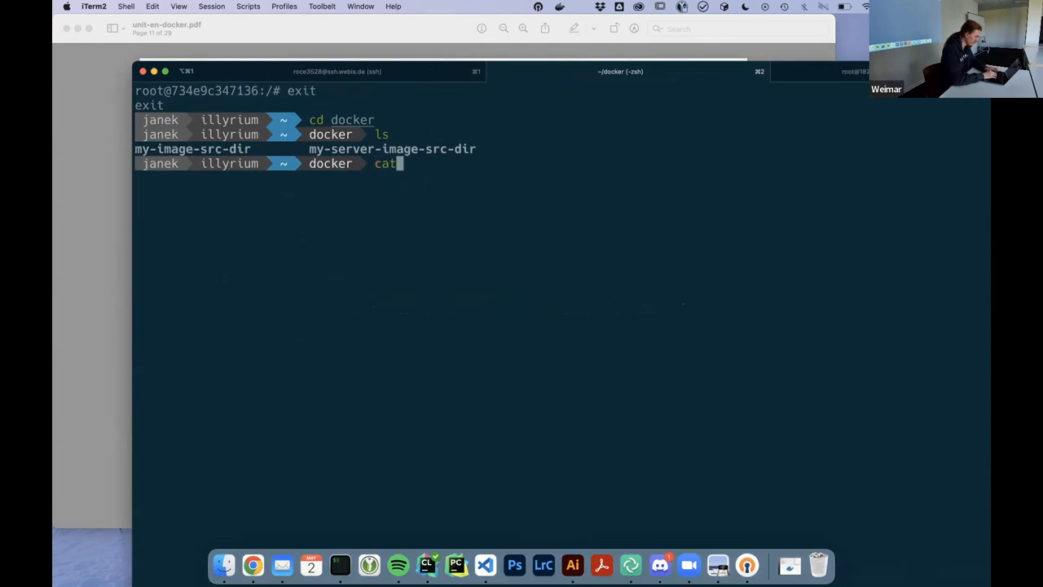
pyautogui.write('my-image-src-dir/')
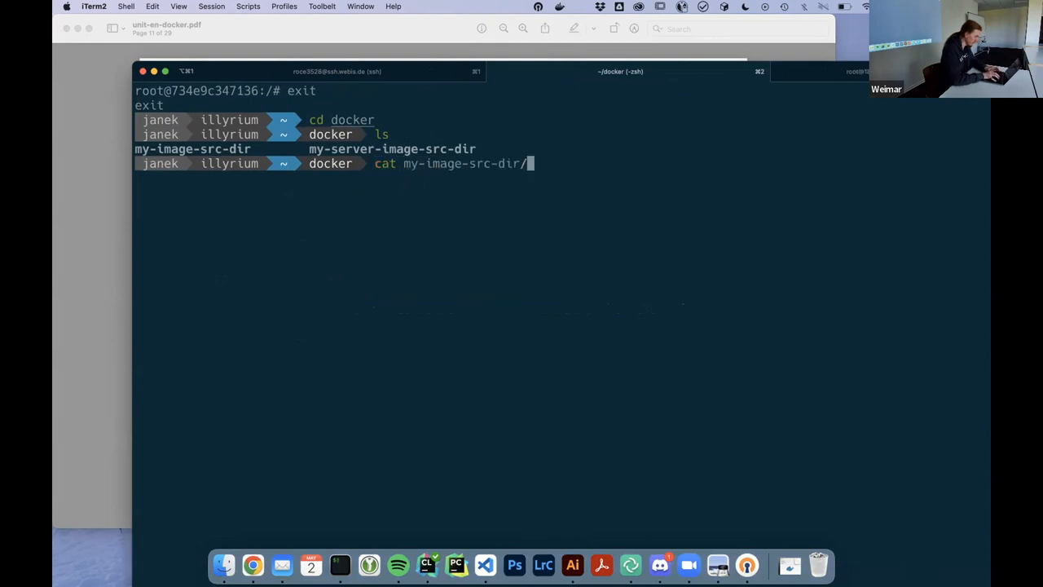
pyautogui.press('Return')
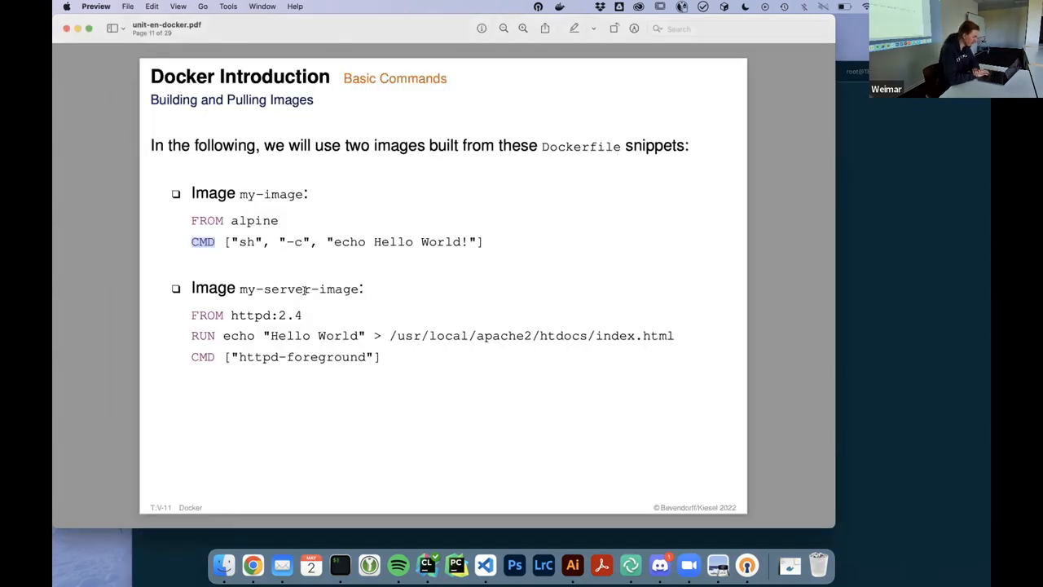
# Advance to the Exercise: Running Containers slide.
pyautogui.press('right')
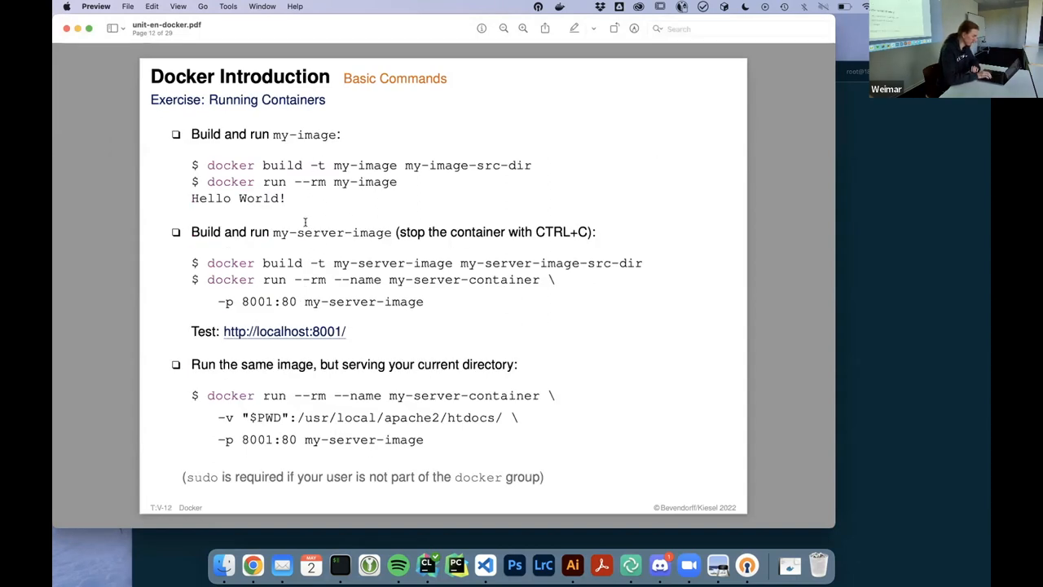
pyautogui.moveTo(263, 259)
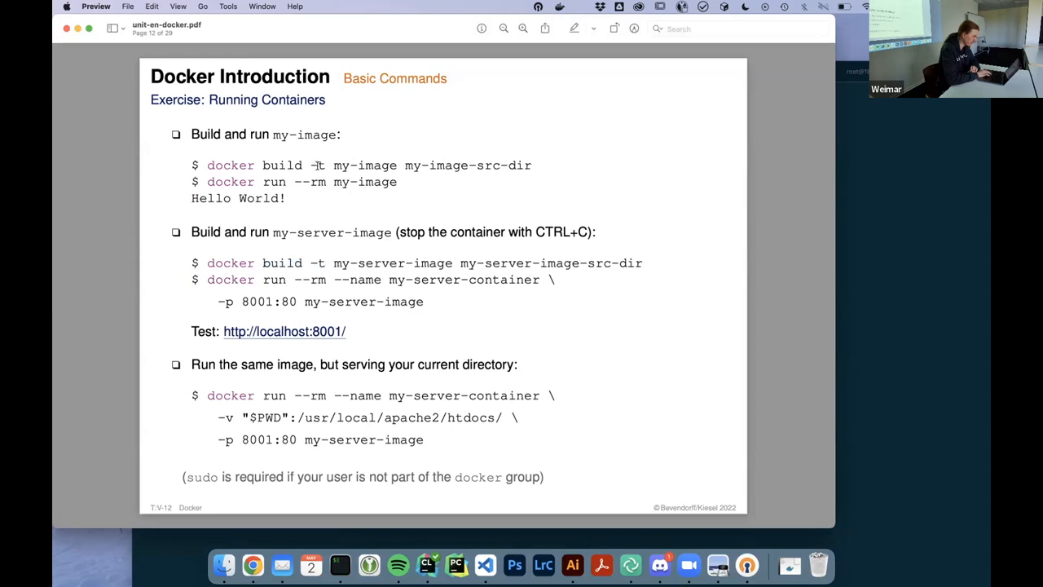
pyautogui.doubleClick(365, 164)
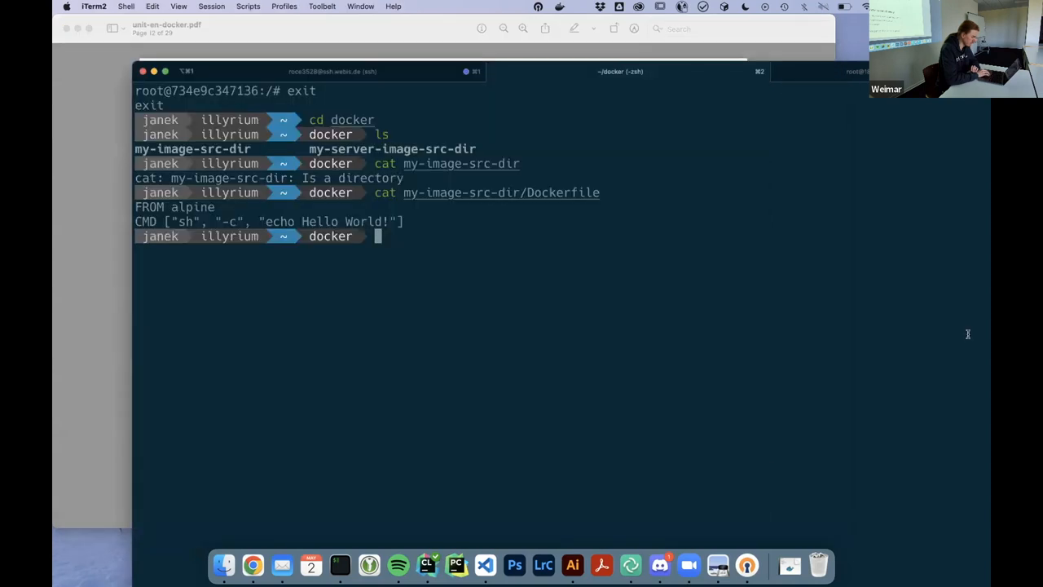
pyautogui.moveTo(448, 264)
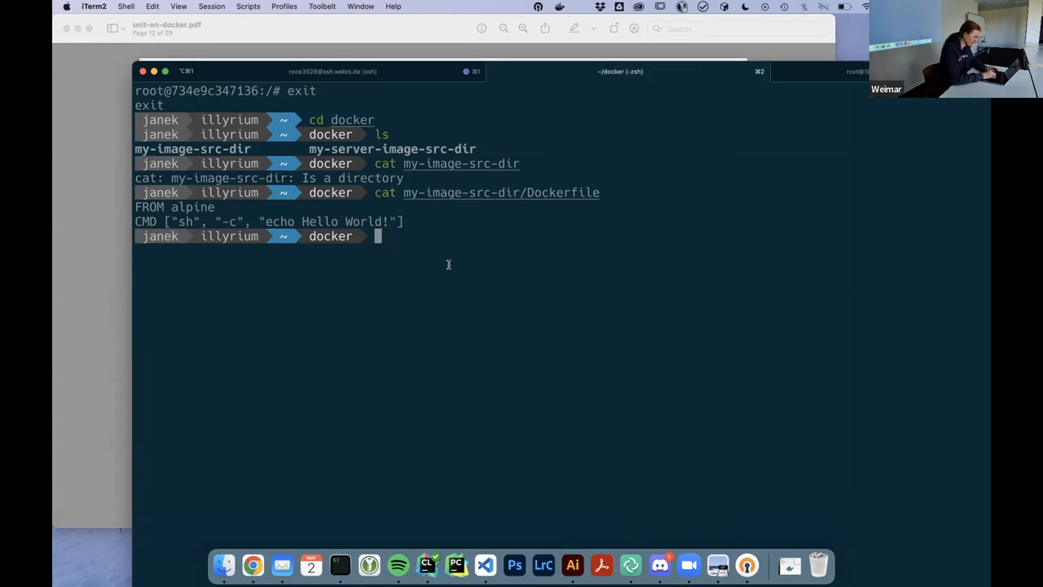
# Build the image tagged my-image from my-image-src-dir/ with docker build -t.
pyautogui.write('docker buil')
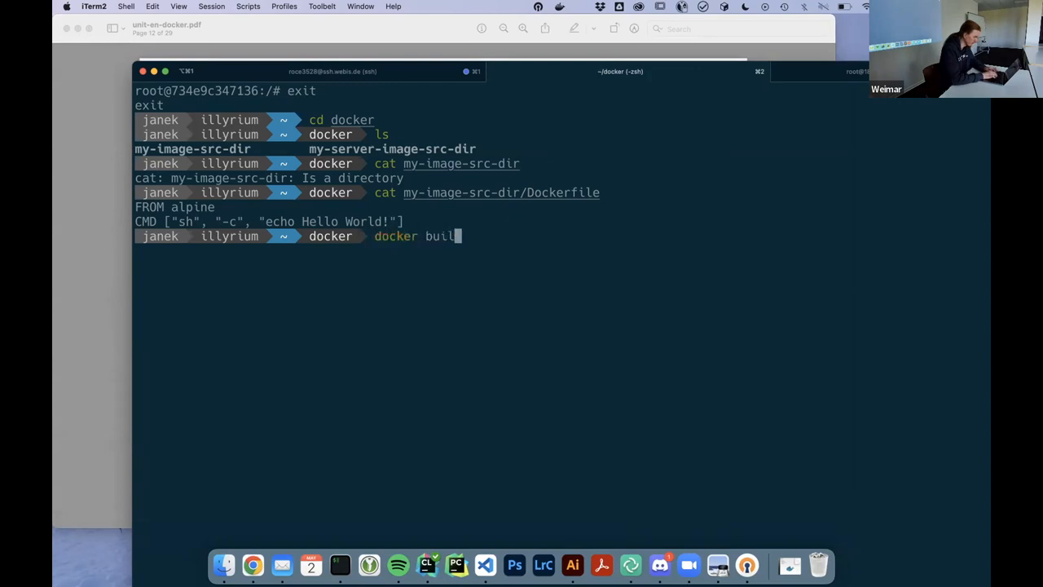
pyautogui.write('d -t m')
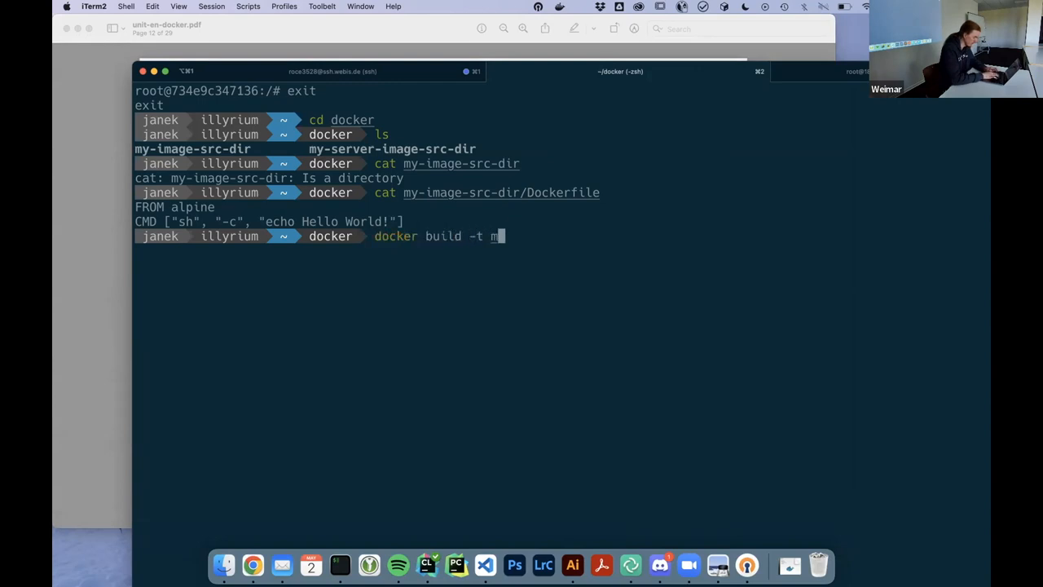
pyautogui.write('y-image')
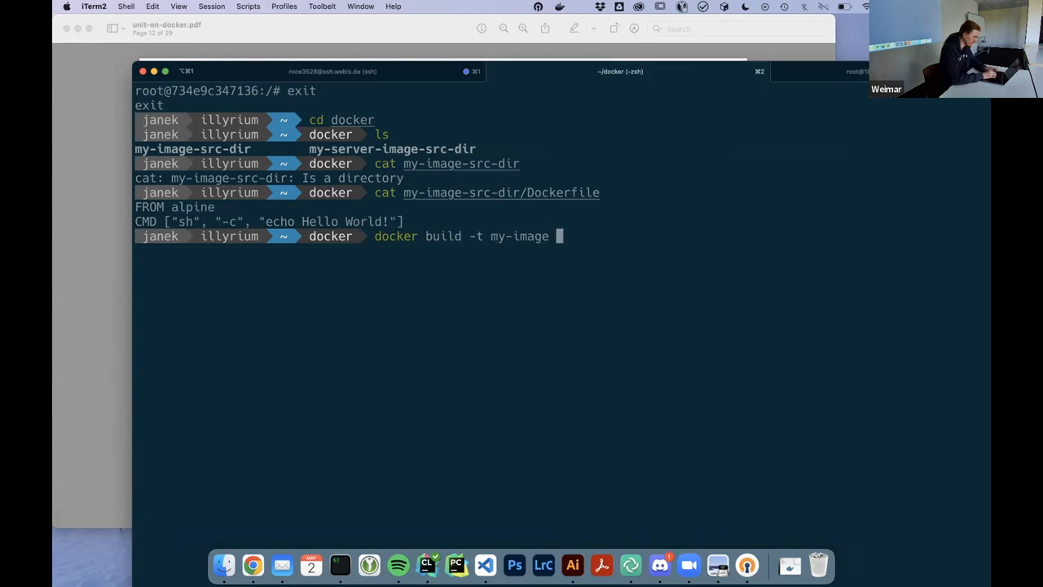
pyautogui.write('my-image-src-dir/')
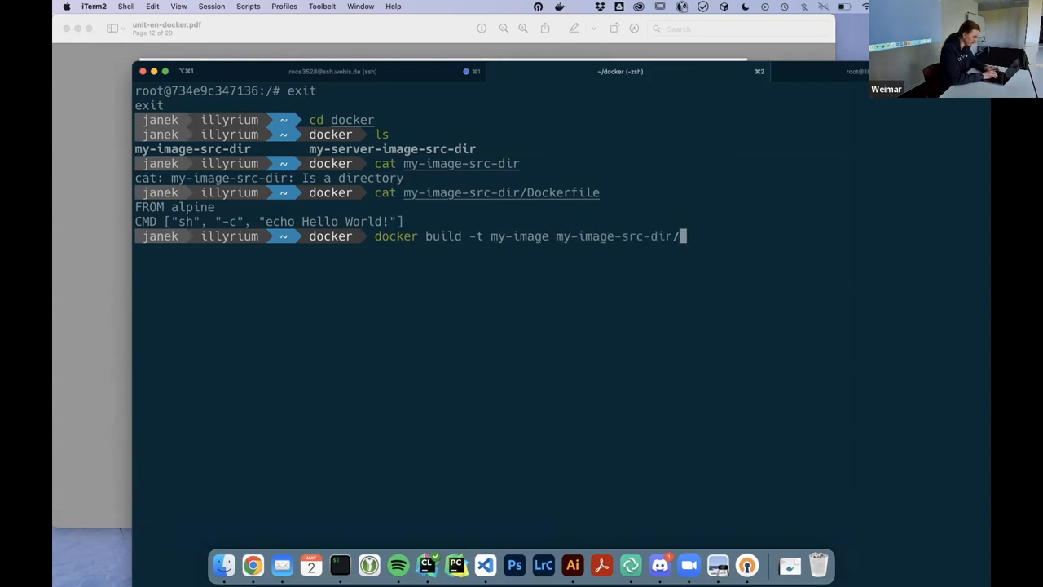
pyautogui.press('Return')
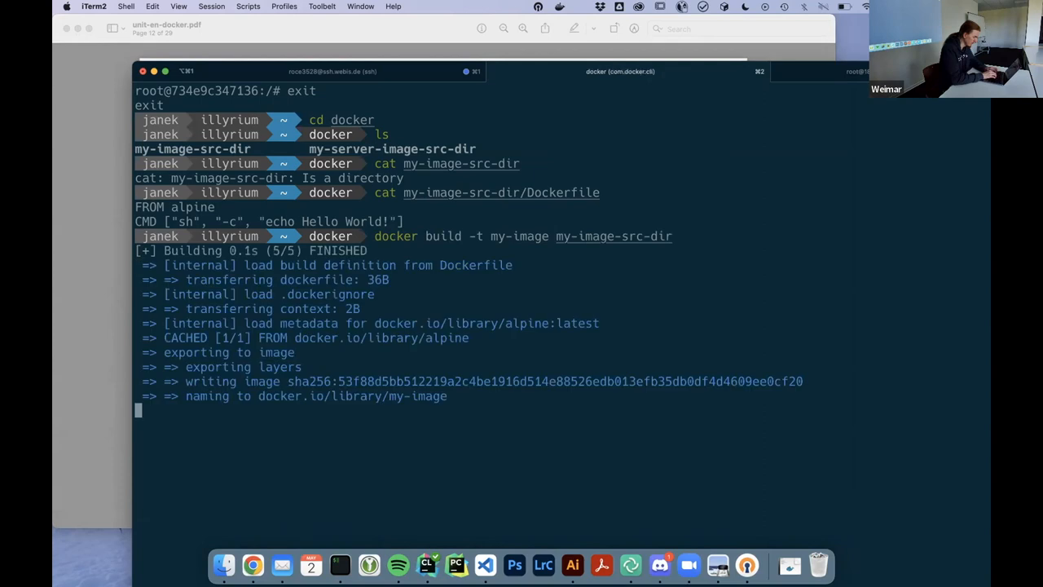
pyautogui.press('Return')
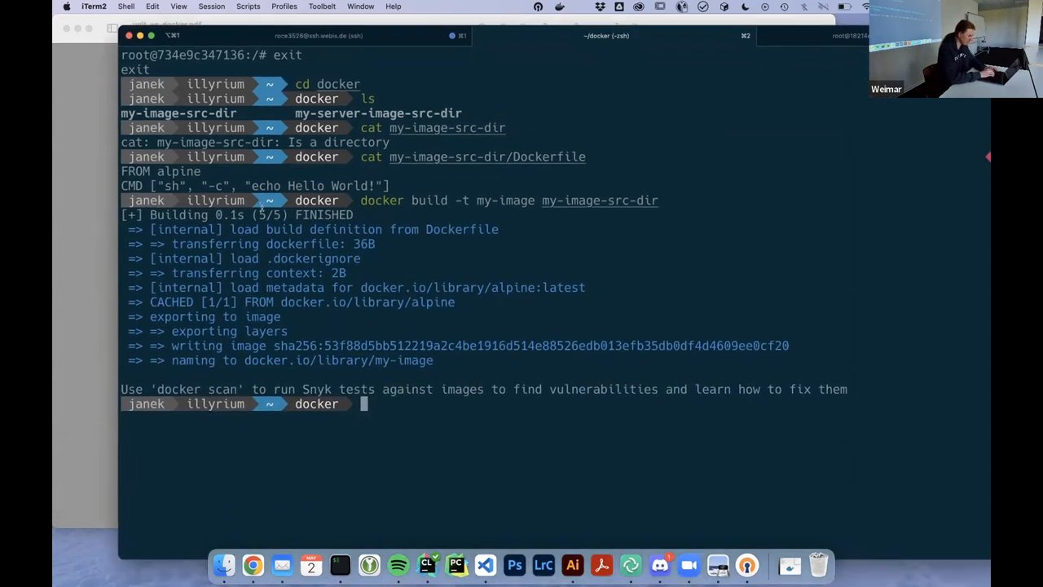
# Run docker run --rm my-image so it prints Hello World!
pyautogui.write('docker ru')
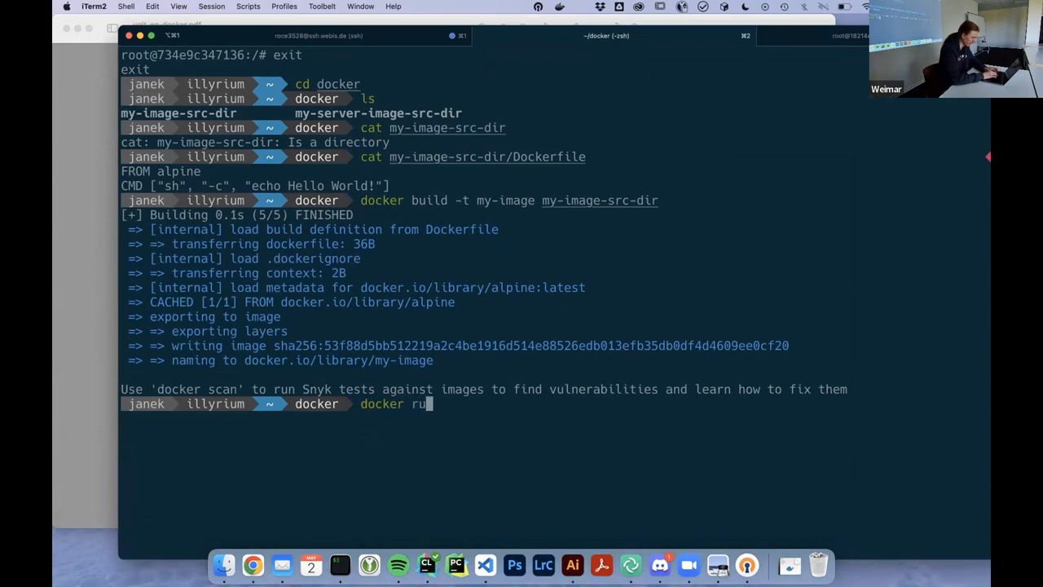
pyautogui.write('n')
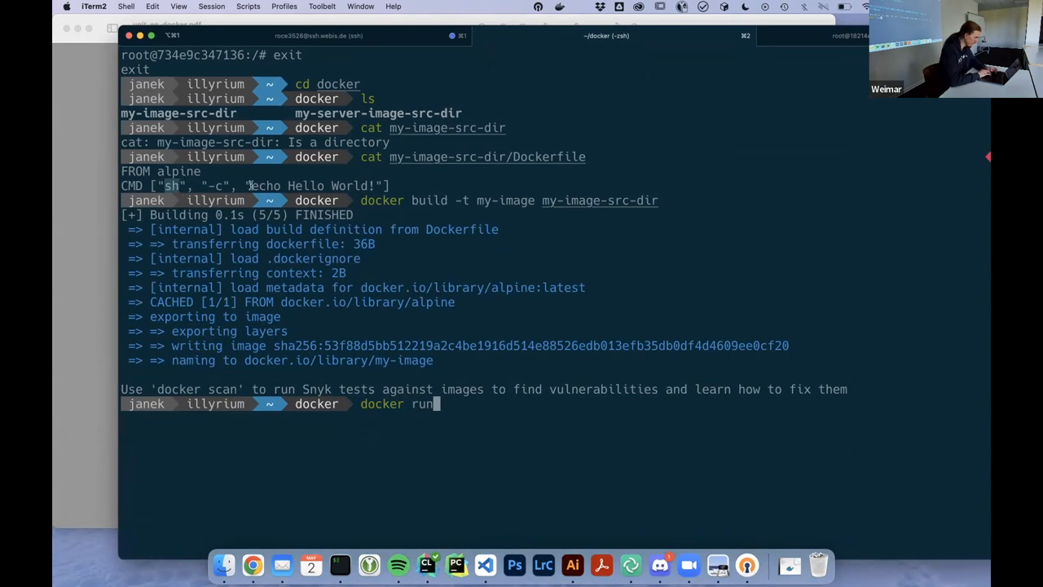
pyautogui.moveTo(469, 332)
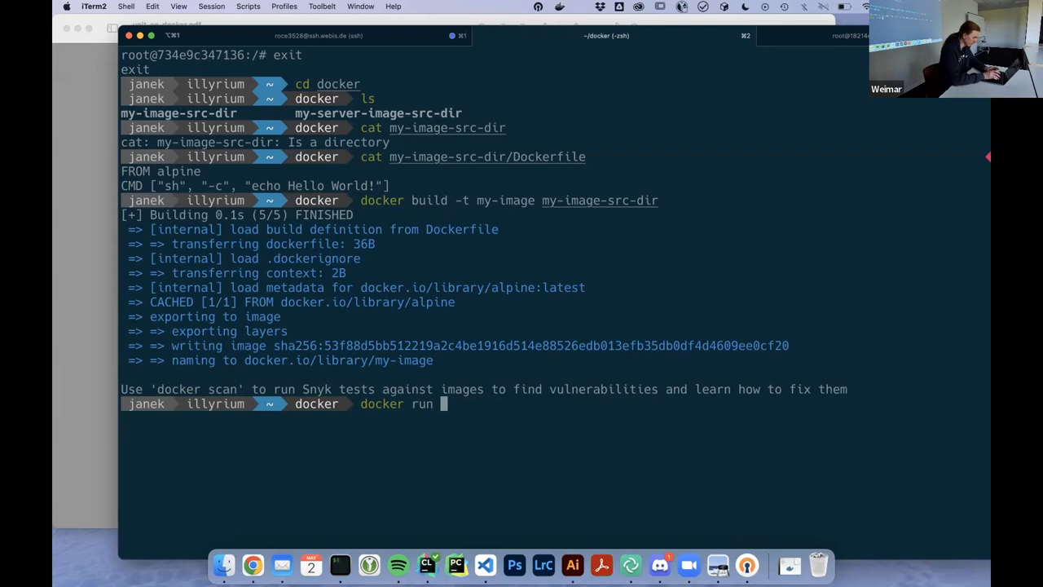
pyautogui.write('--rm my-image')
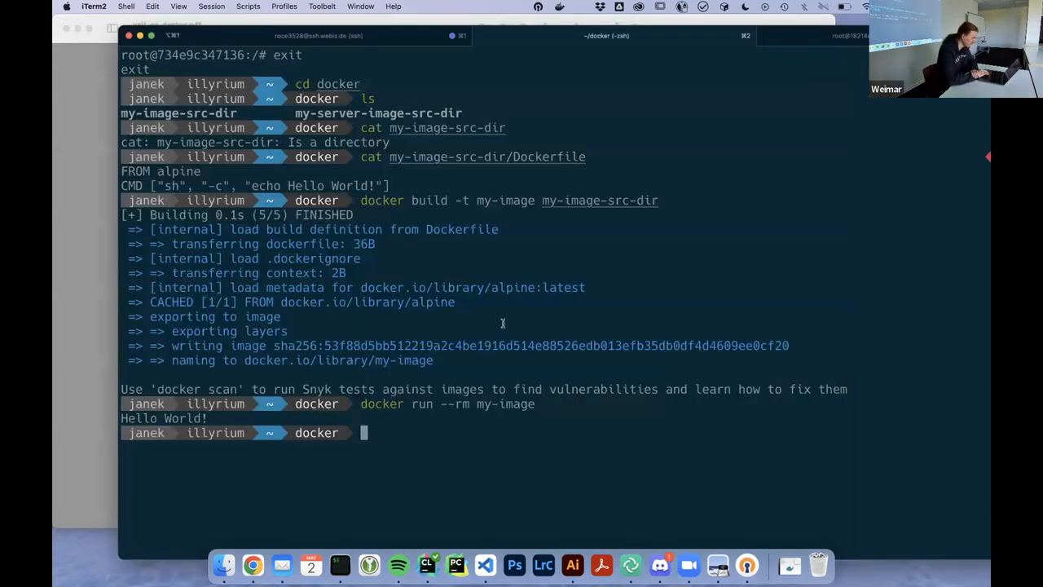
# Try cat on my-server-image-src-dir, which reports it is a directory.
pyautogui.click(788, 564)
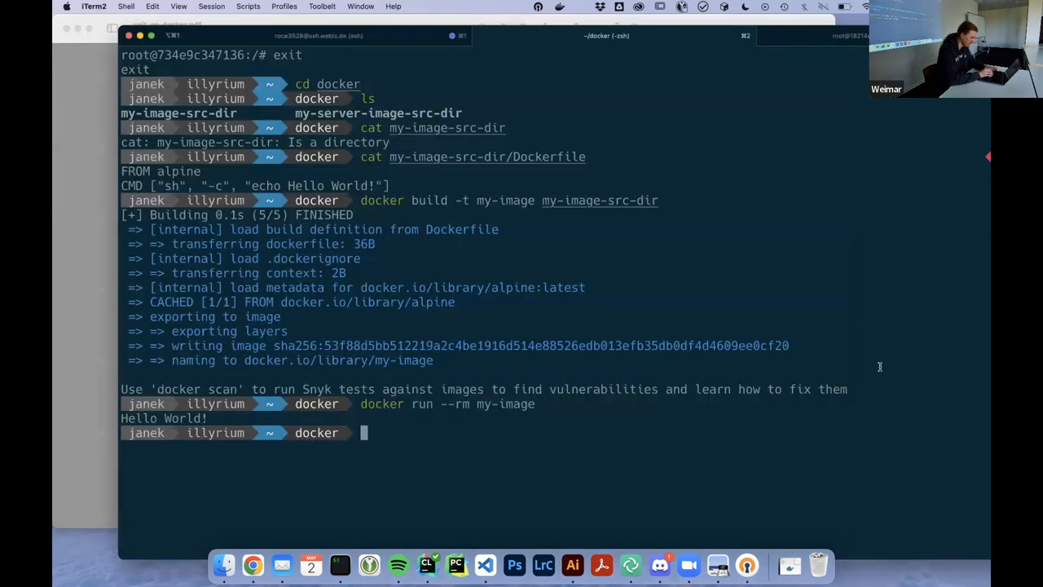
pyautogui.write('cat my')
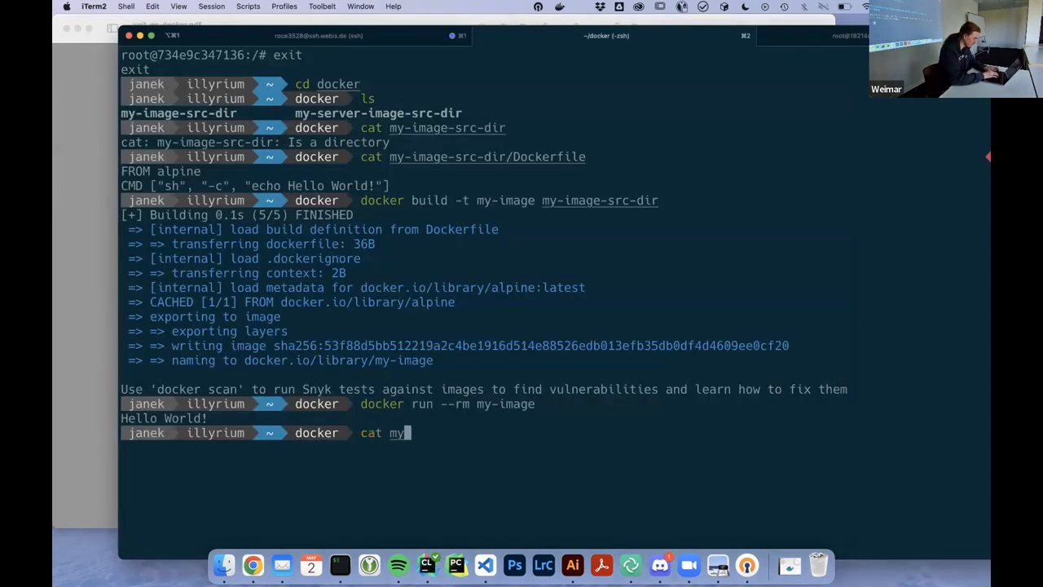
pyautogui.press('Return')
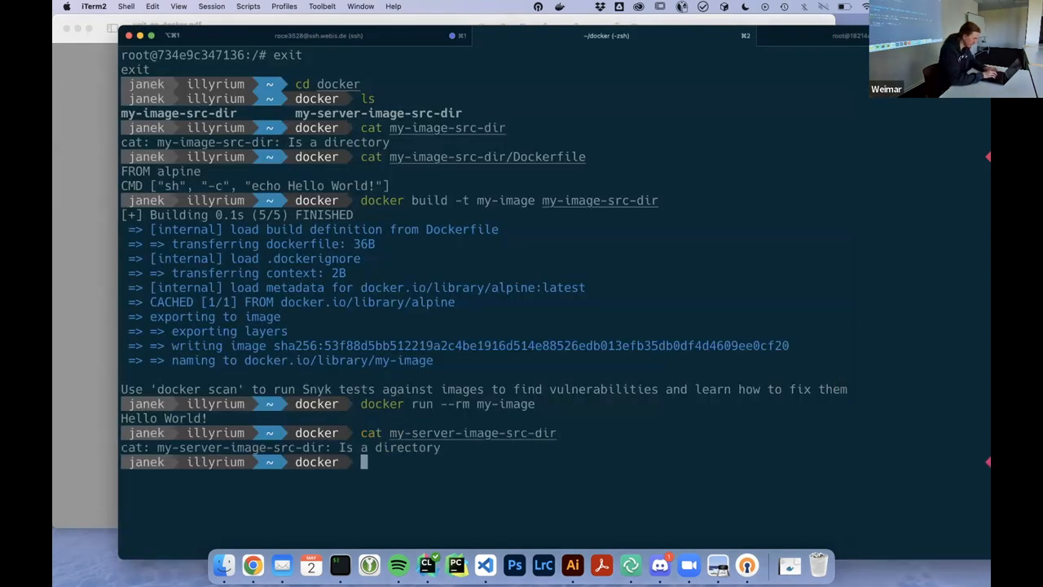
# Show the server Dockerfile and build it as my-server-image from my-server-image-src-dir.
pyautogui.write('cat my-server-image-src-dir/Dockerfile')
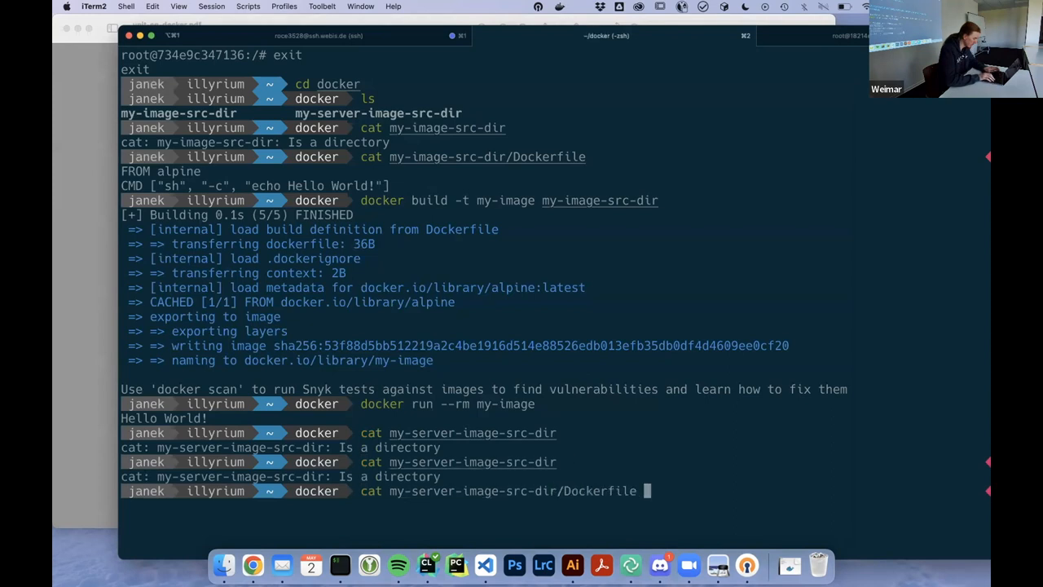
pyautogui.press('Return')
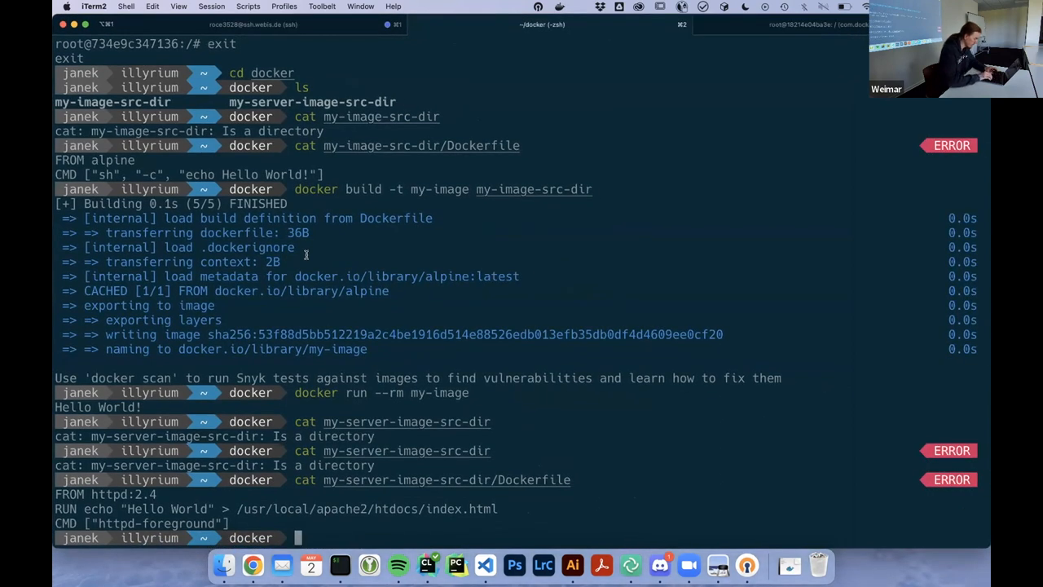
pyautogui.write('docker bu')
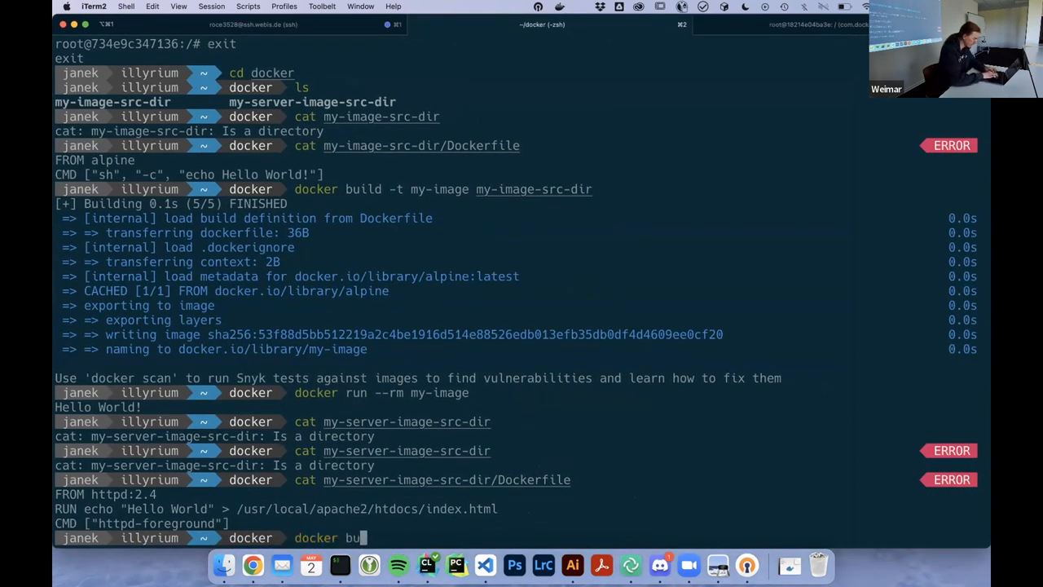
pyautogui.write('ild -t my-se')
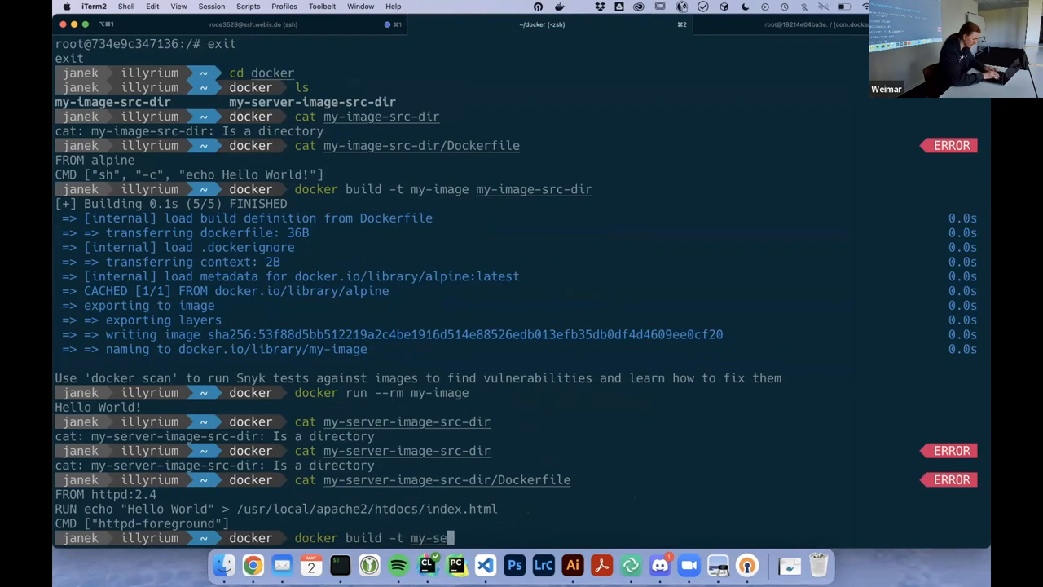
pyautogui.write('rver-image')
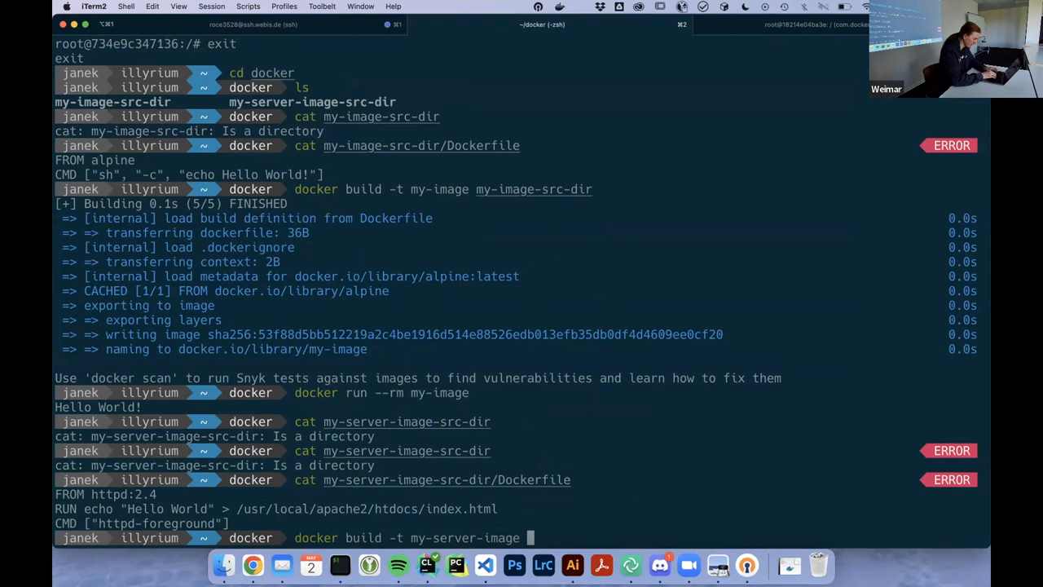
pyautogui.write('my-server-image-src-dir/')
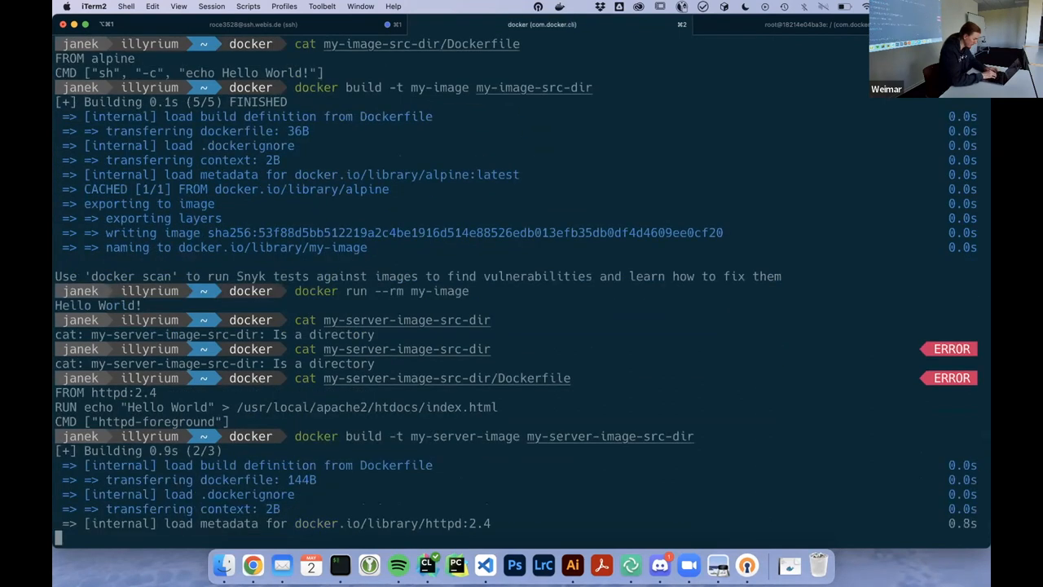
pyautogui.scroll(-3)
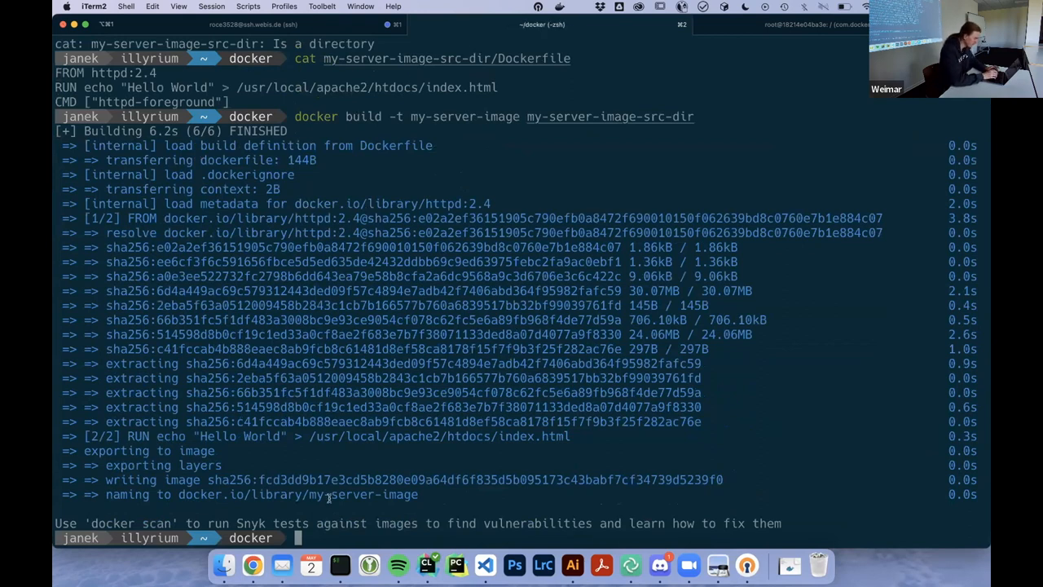
# Run my-server-image with --rm so Apache starts in the foreground, then go to the browser.
pyautogui.write('docker run --')
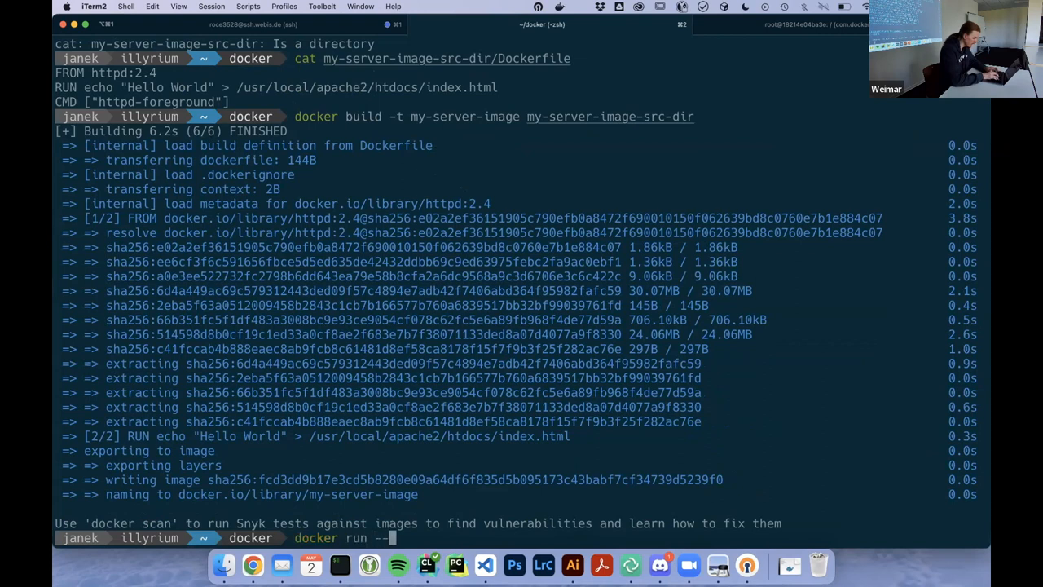
pyautogui.write('rm my-server-')
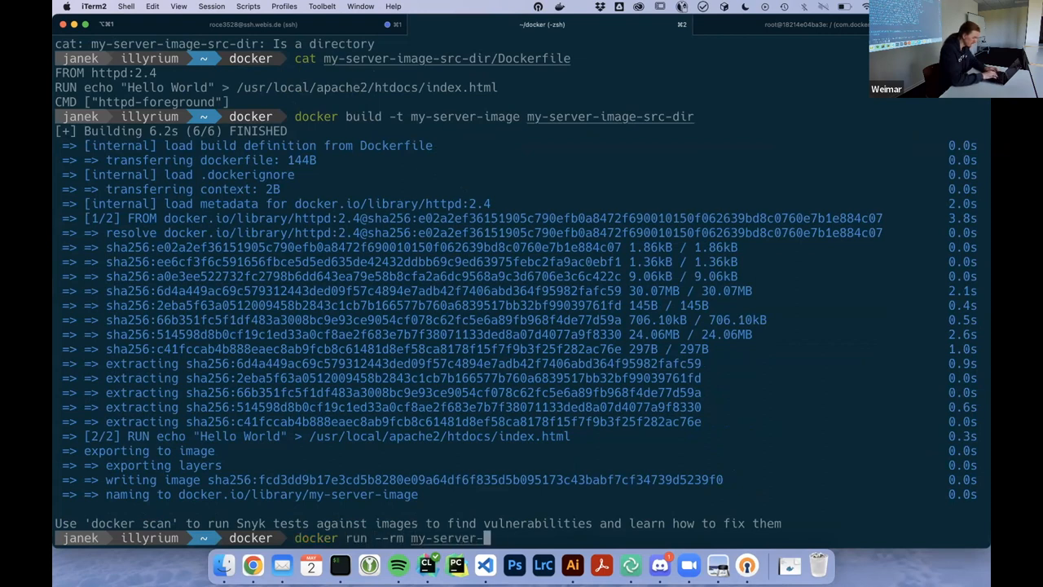
pyautogui.press('Return')
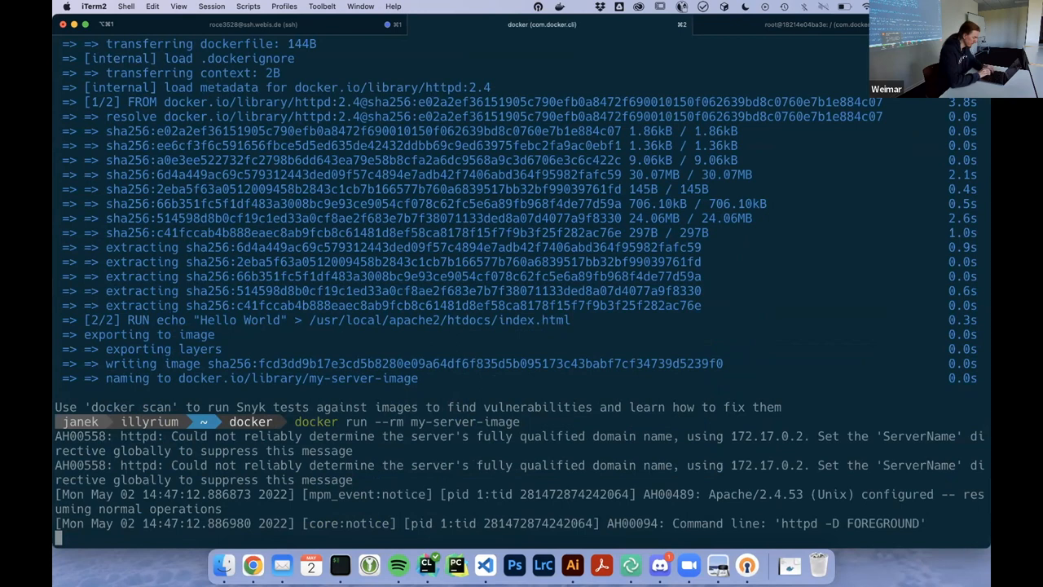
pyautogui.press('cmd+space')
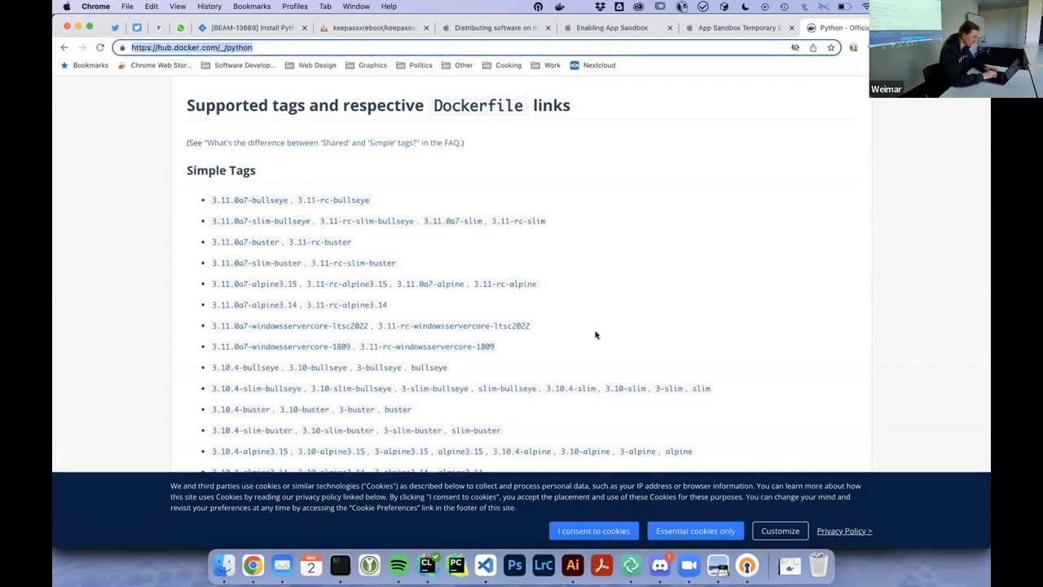
# Visit localhost:8080 in Chrome, which refuses the connection, and return to the terminal.
pyautogui.write('localhost:')
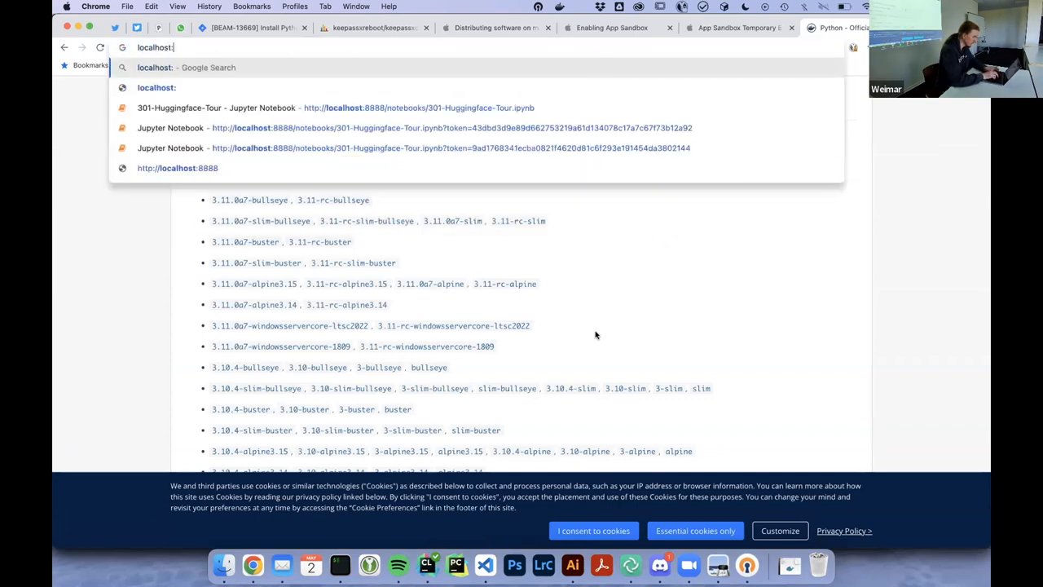
pyautogui.write('800')
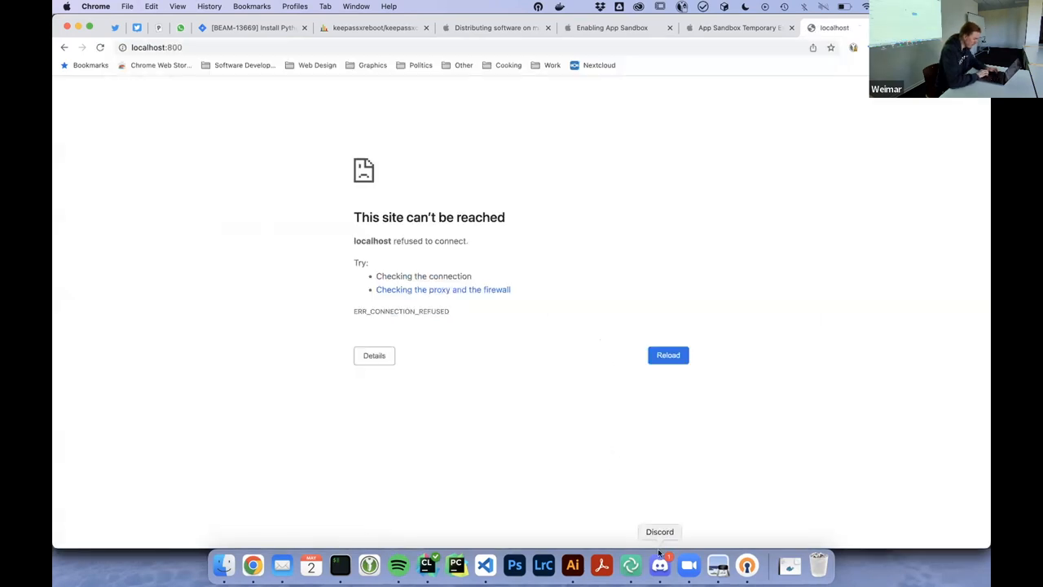
pyautogui.click(339, 564)
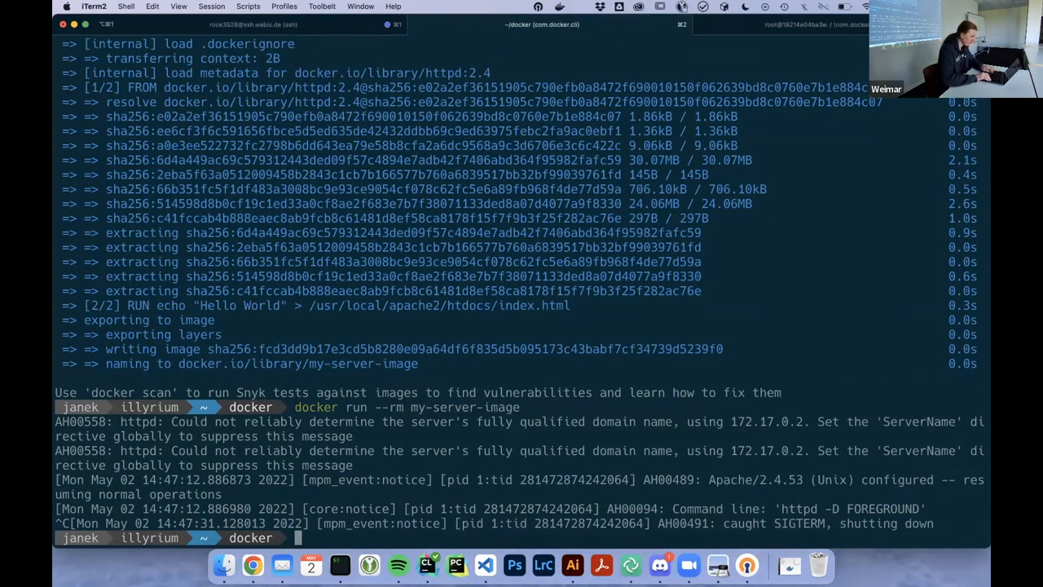
# Try 'docker run --rm my-server-image --port 8080:80', which fails, and check the slide for the syntax.
pyautogui.write('docker run --rm my-server-image')
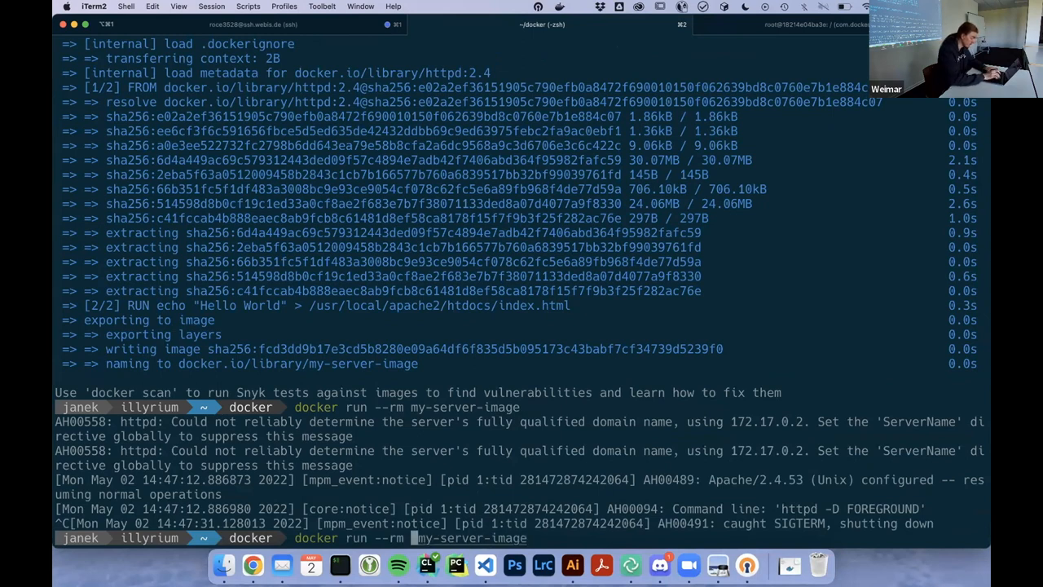
pyautogui.write('--port')
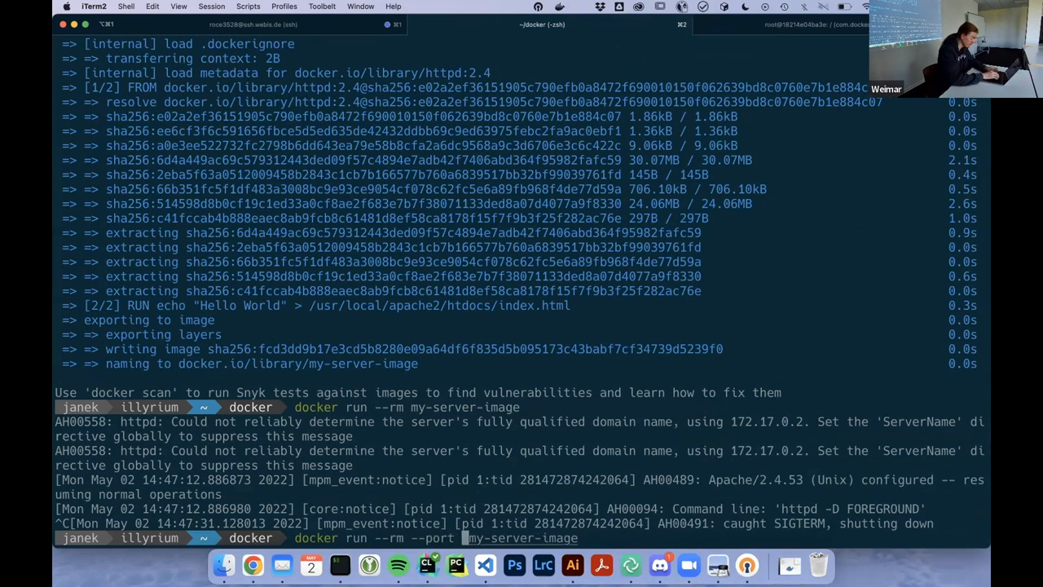
pyautogui.write('80')
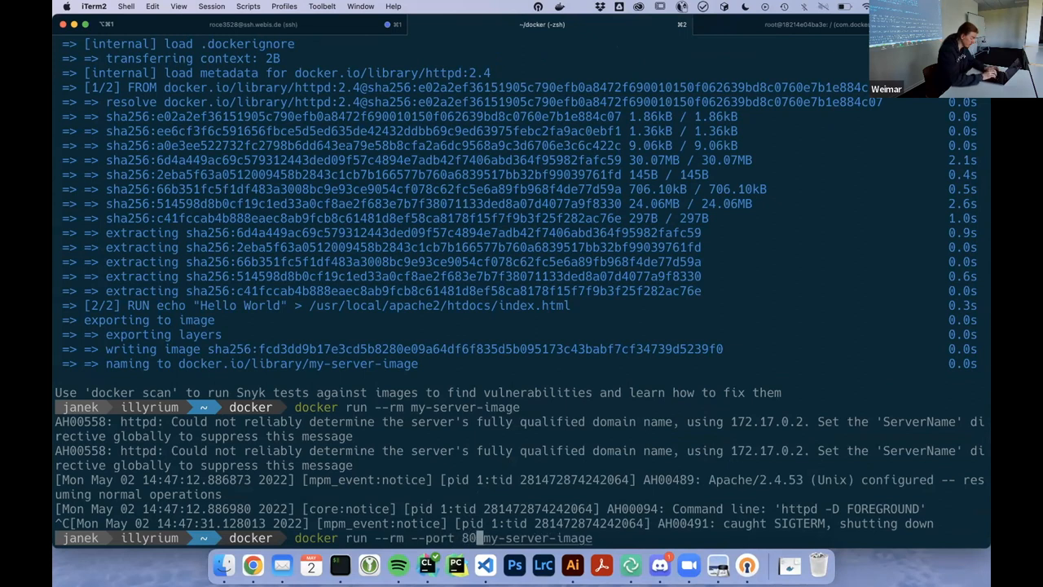
pyautogui.write(':80')
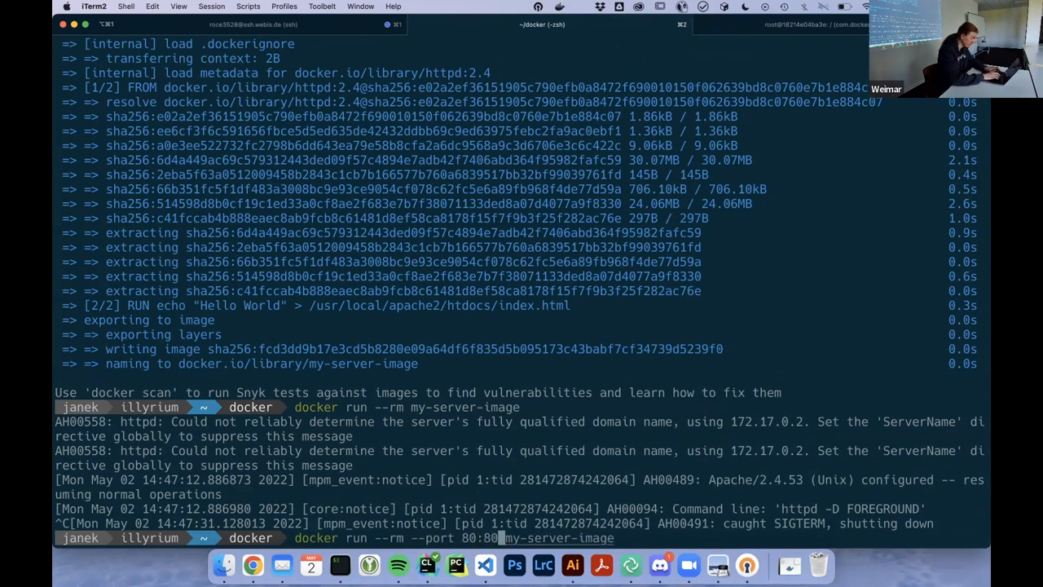
pyautogui.write('80 ')
pyautogui.press('Return')
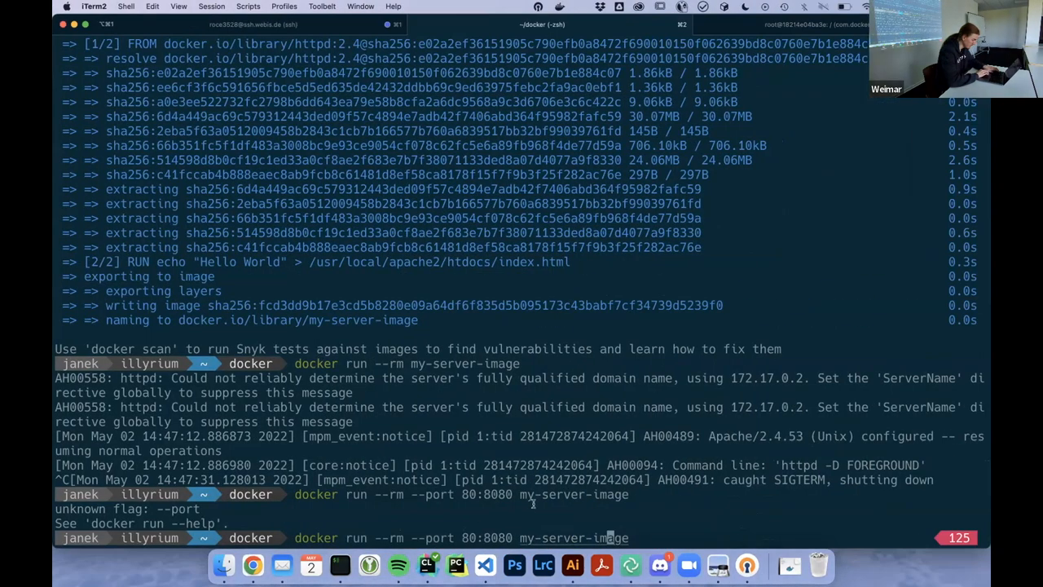
pyautogui.moveTo(717, 564)
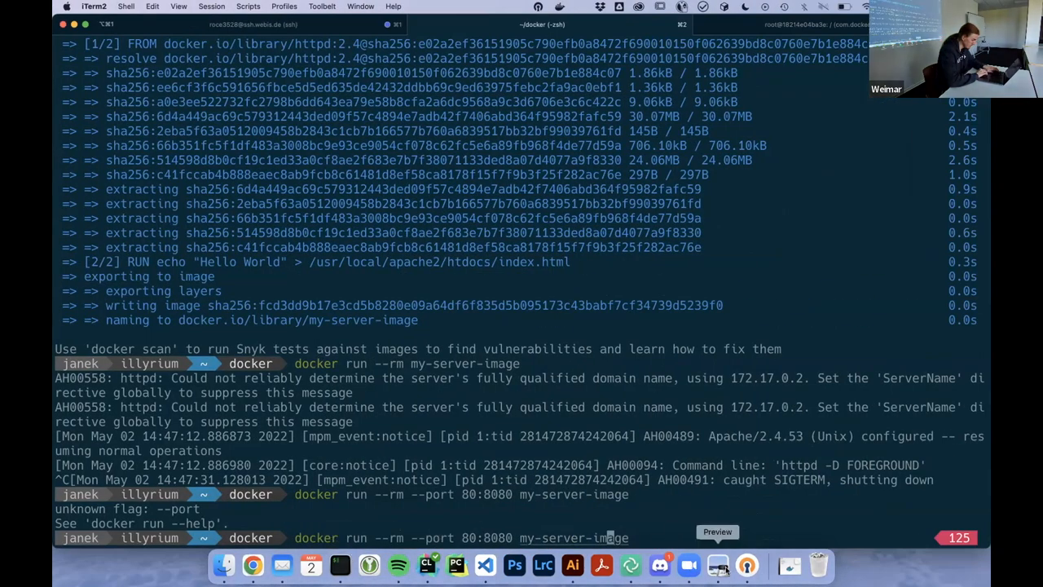
pyautogui.click(717, 564)
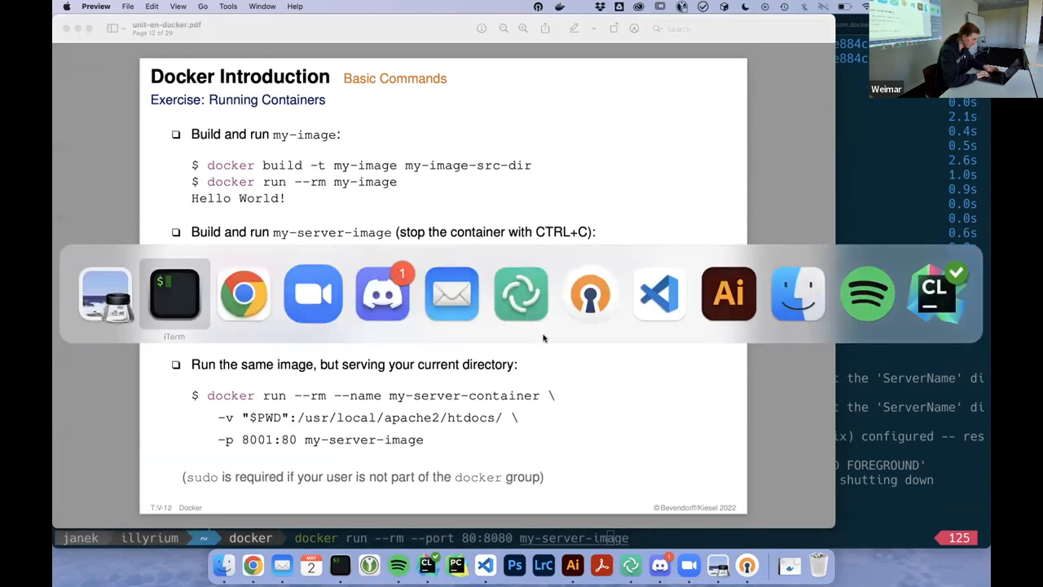
pyautogui.click(173, 294)
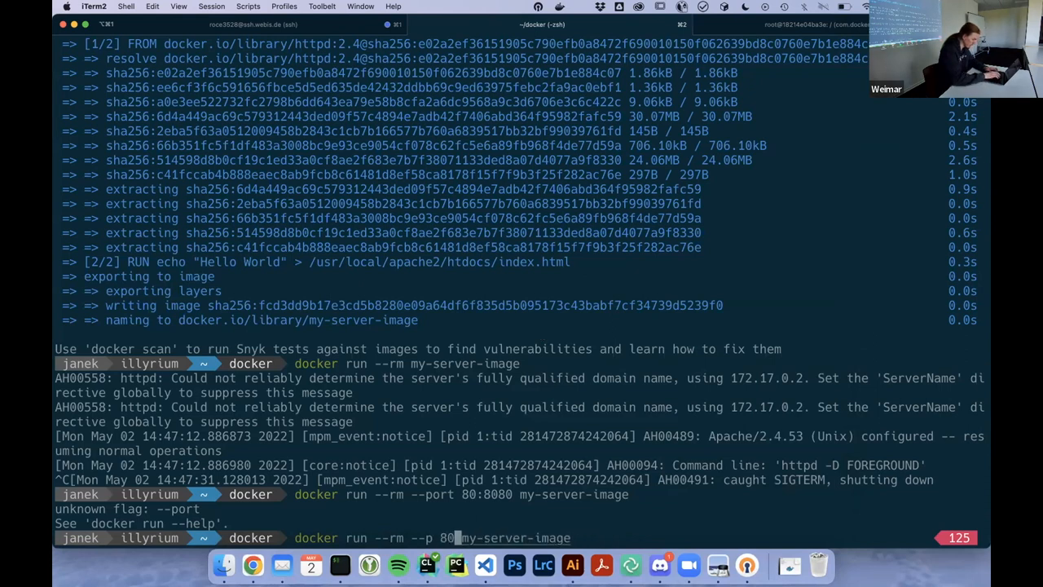
# After another rejected attempt, launch my-server-image with -p 8080:80 forwarding the host port.
pyautogui.write('80:80')
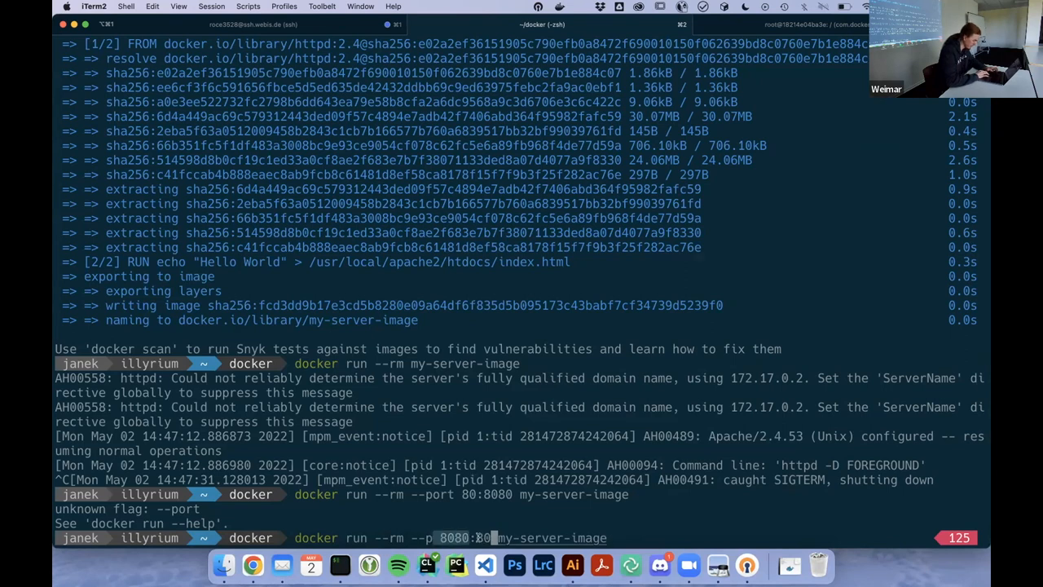
pyautogui.press('Return')
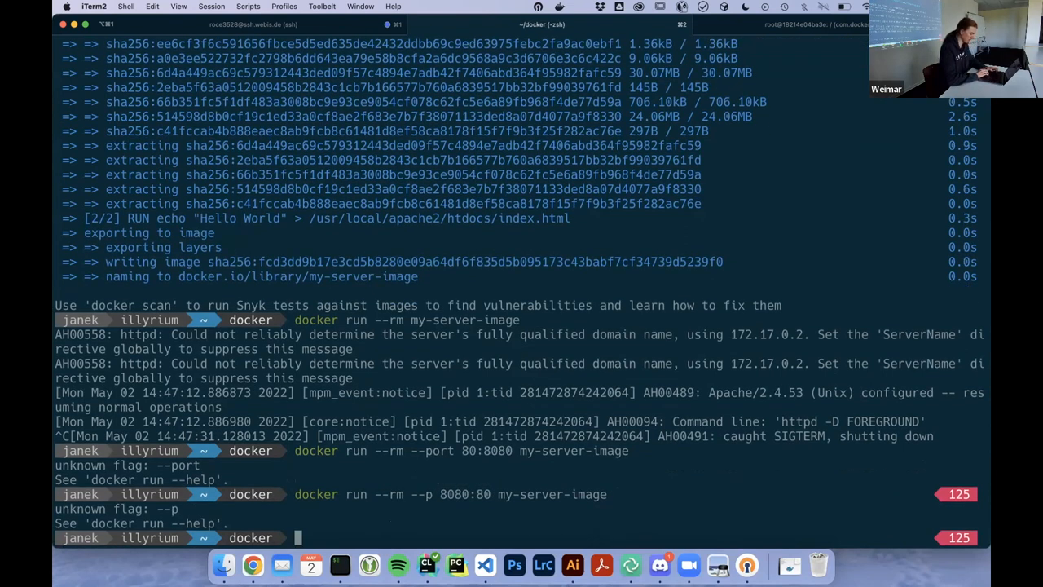
pyautogui.write('docker run --rm --p 8080:80 my-server-image')
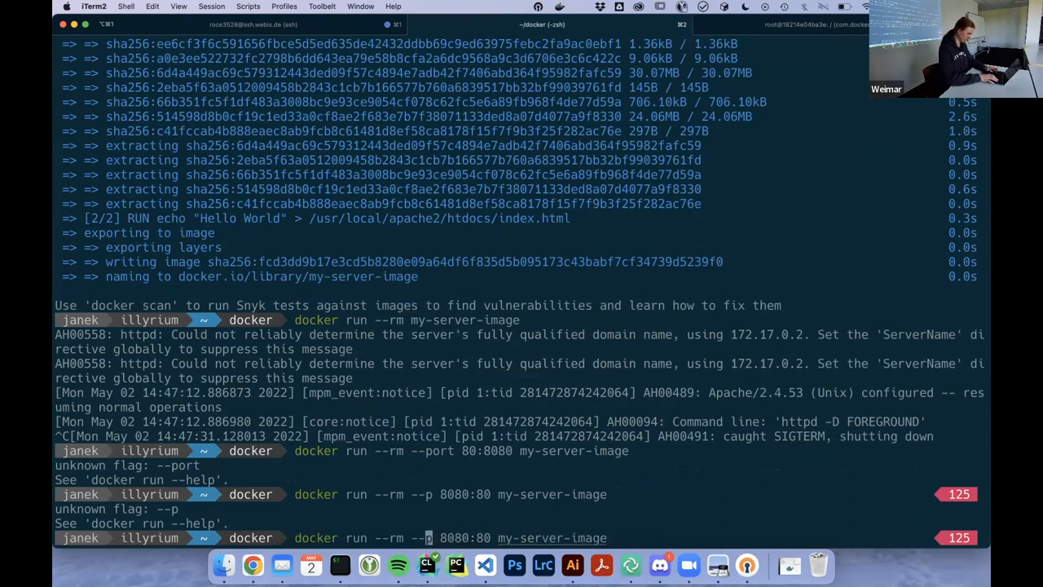
pyautogui.press('Return')
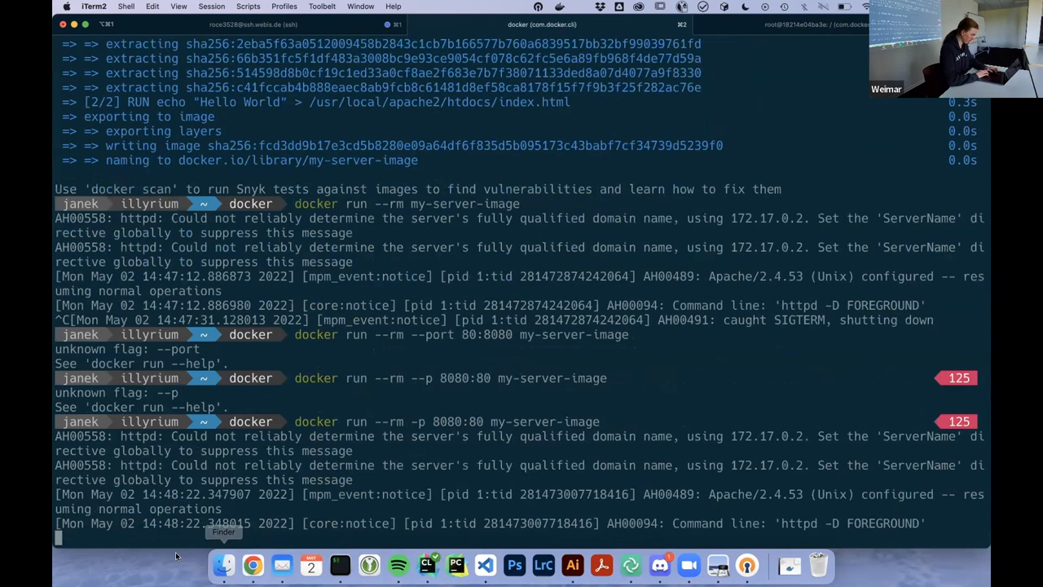
# Load localhost:8080 in Chrome, showing the container's Hello World page.
pyautogui.click(252, 563)
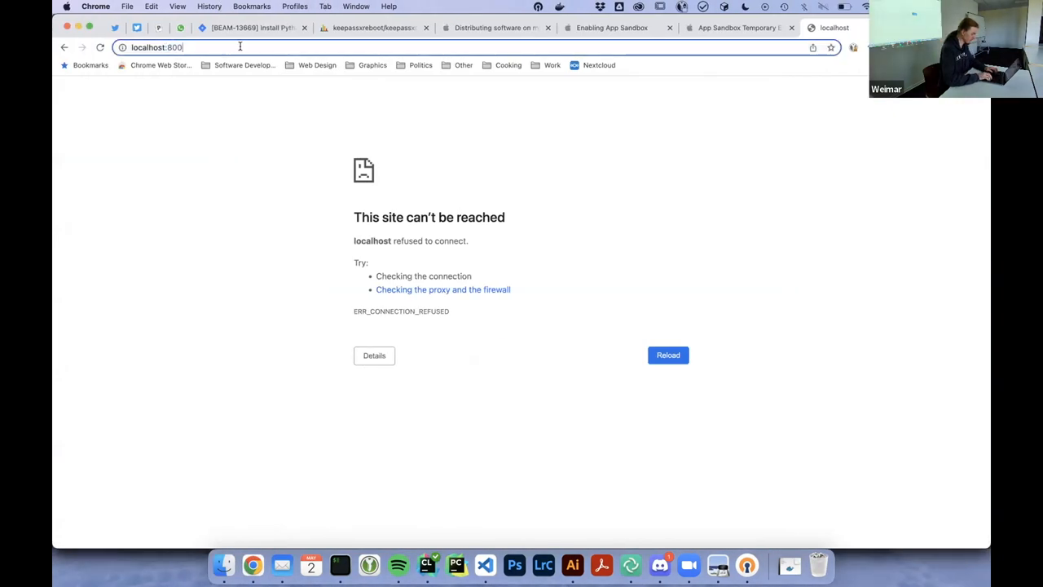
pyautogui.write('80')
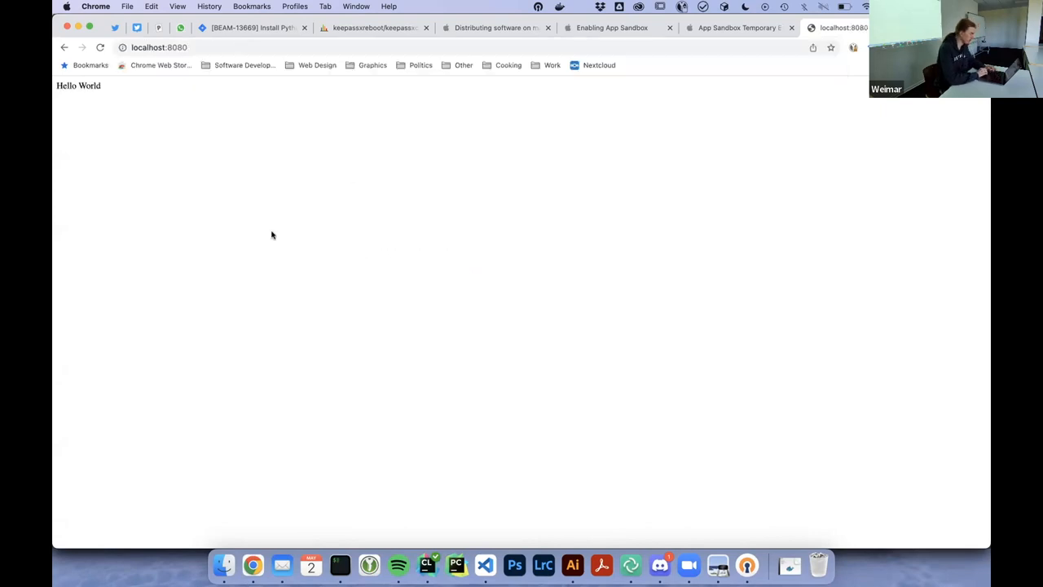
pyautogui.moveTo(378, 287)
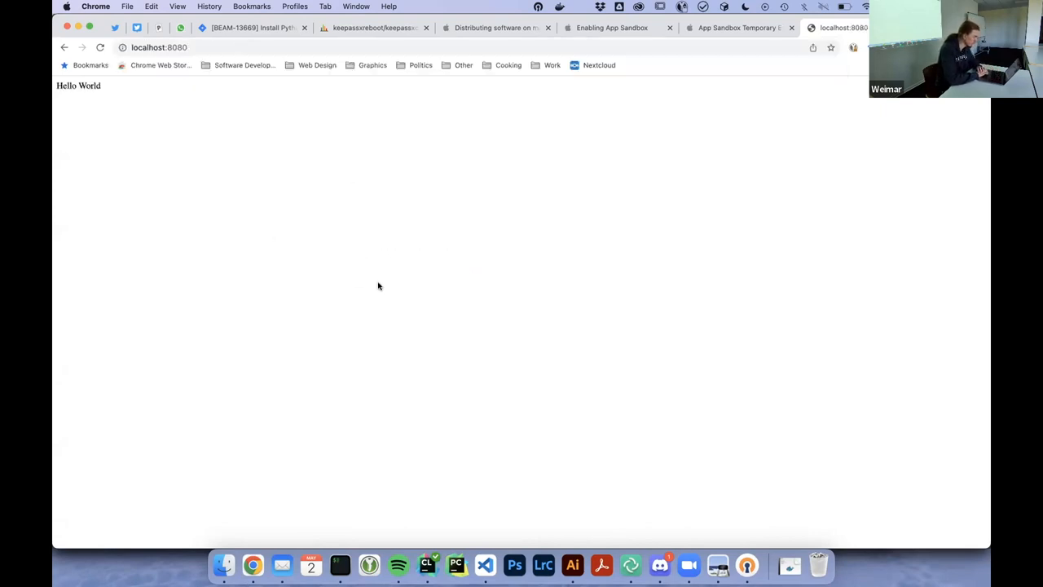
pyautogui.moveTo(717, 564)
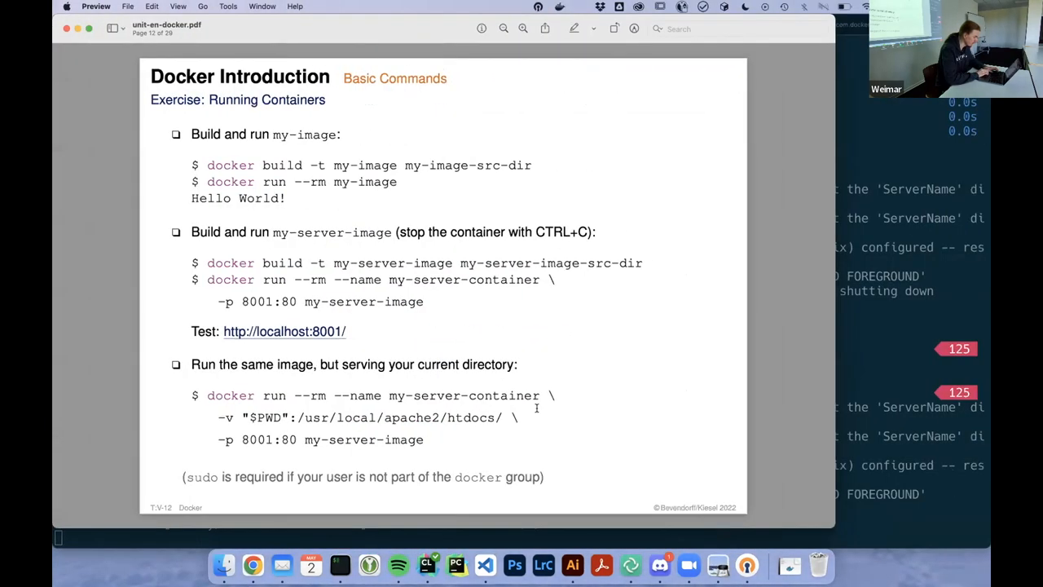
pyautogui.moveTo(857, 396)
pyautogui.write('docker')
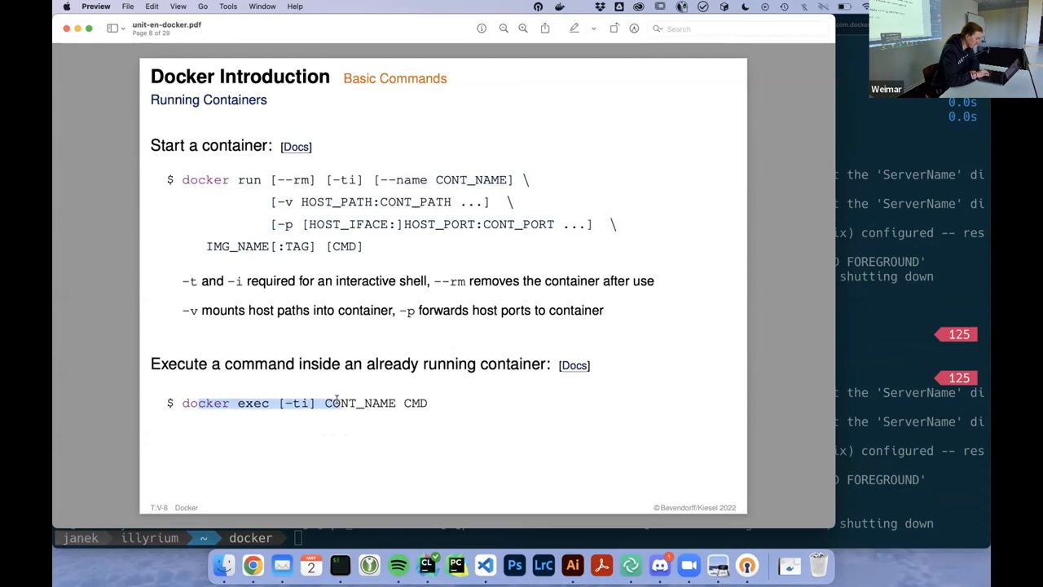
# Advance Preview to the next lecture slide on stopping containers.
pyautogui.press('right')
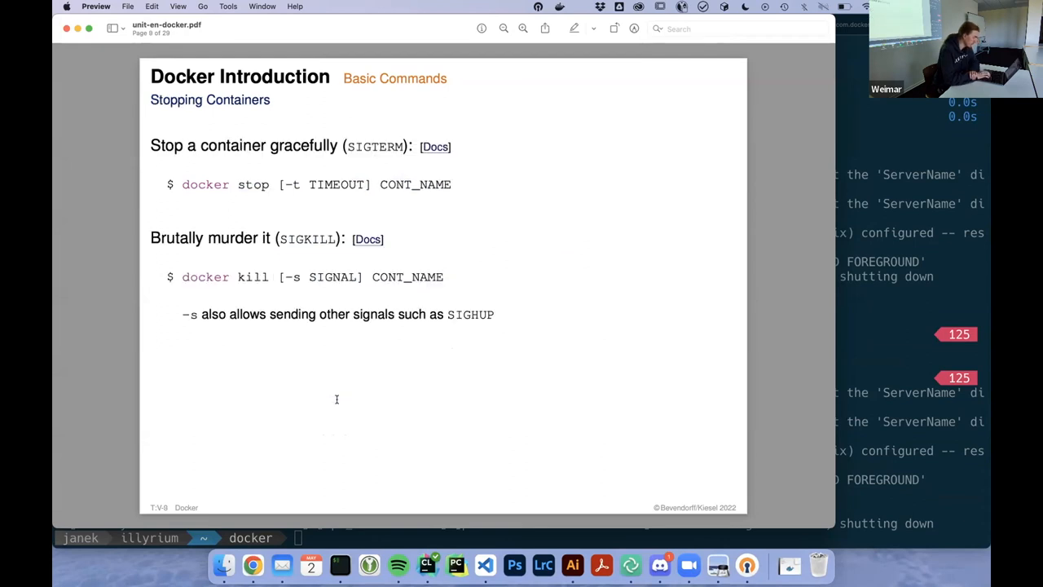
pyautogui.moveTo(251, 277)
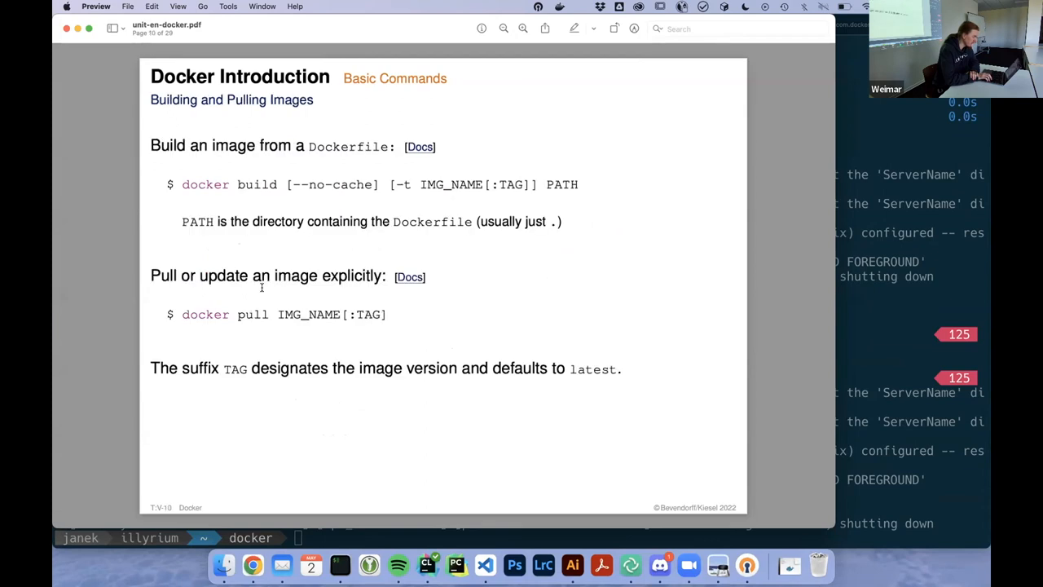
pyautogui.moveTo(287, 332)
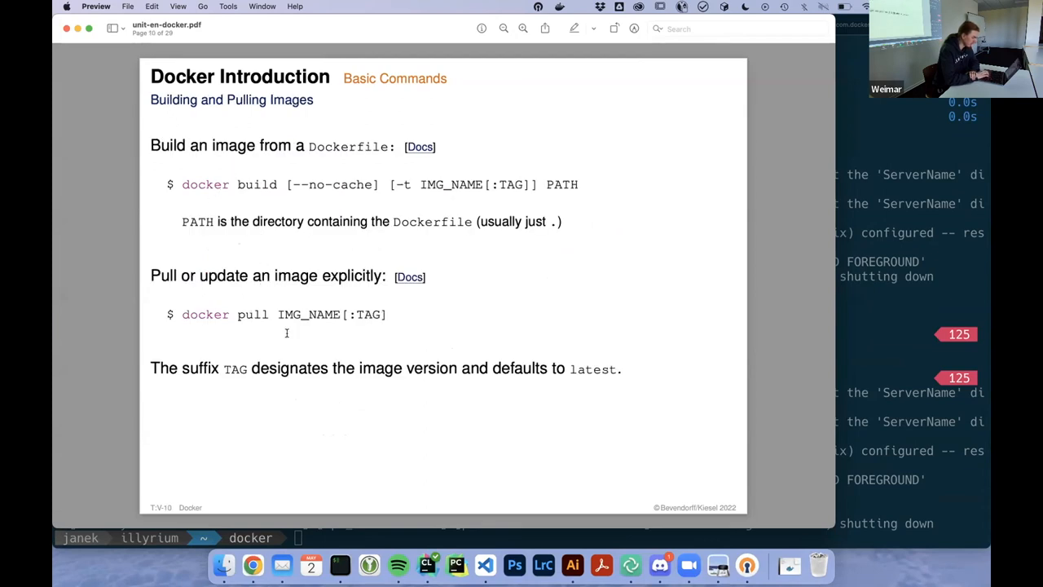
pyautogui.moveTo(476, 340)
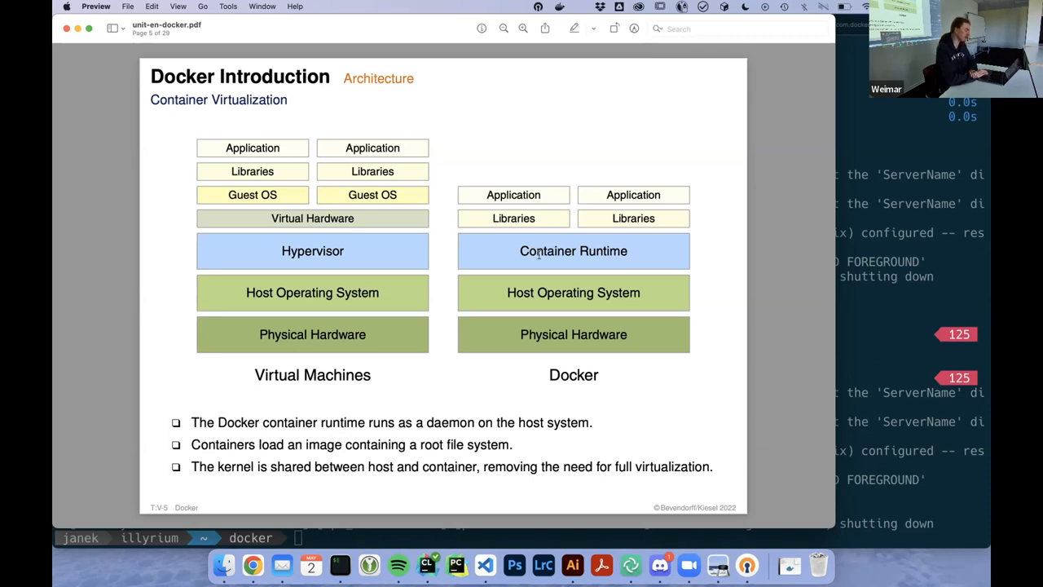
pyautogui.moveTo(589, 277)
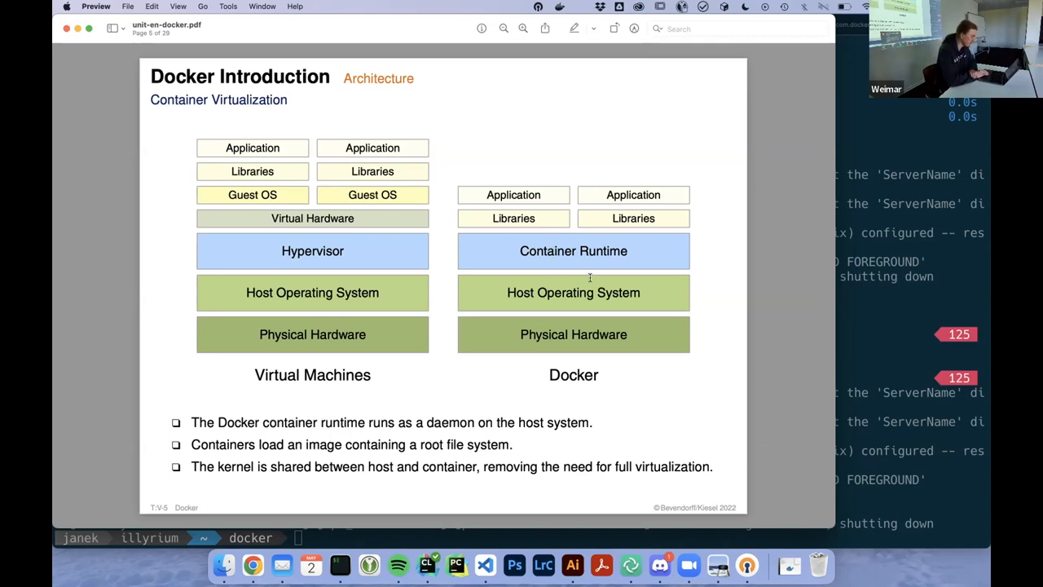